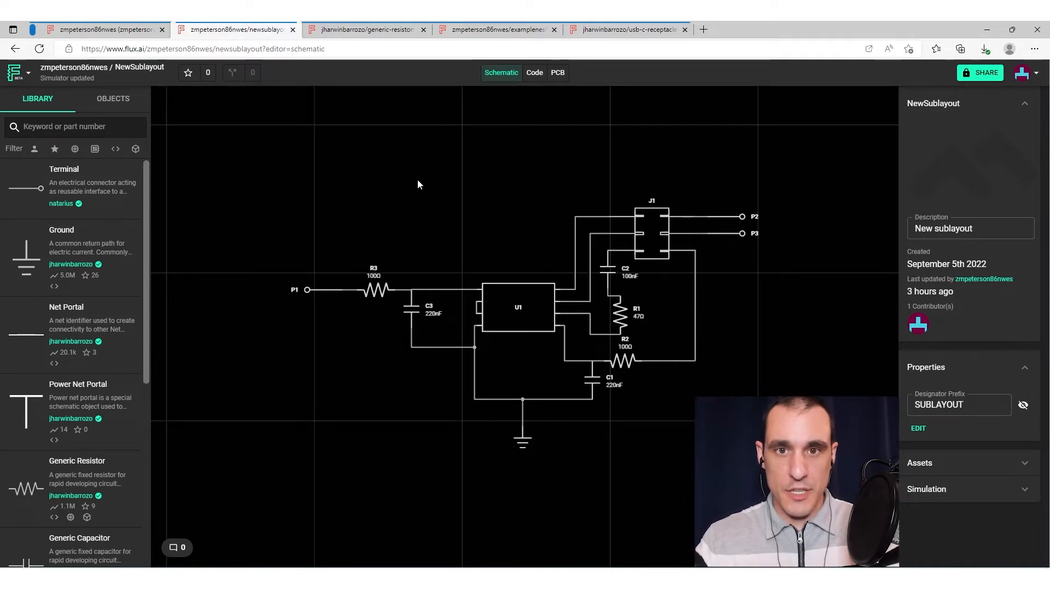
mouse_move(528, 174)
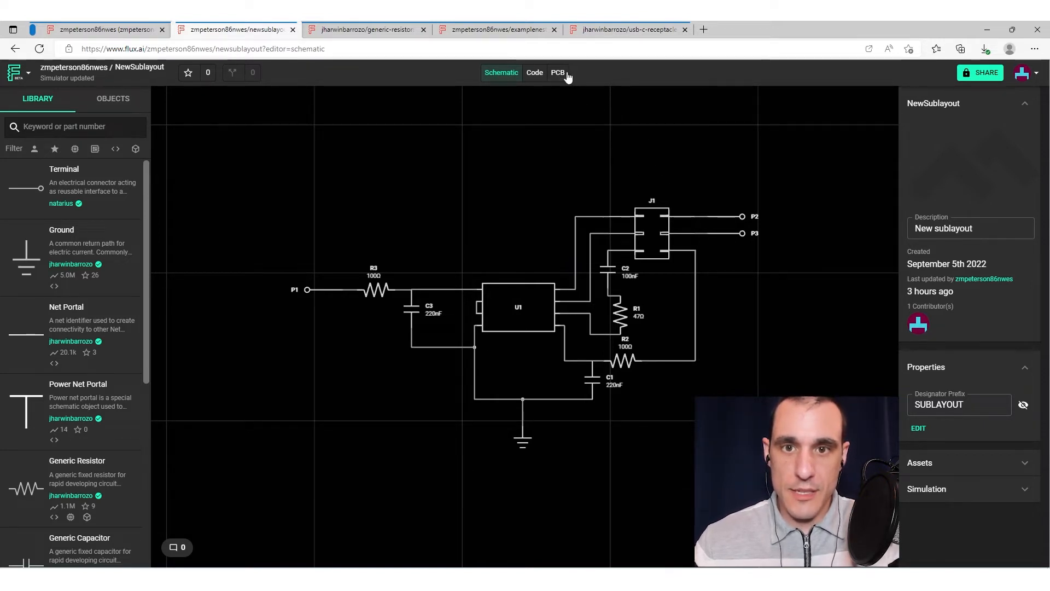
Step: Switch NewSublayout to the PCB tab to view the board with its components and routing
click(557, 73)
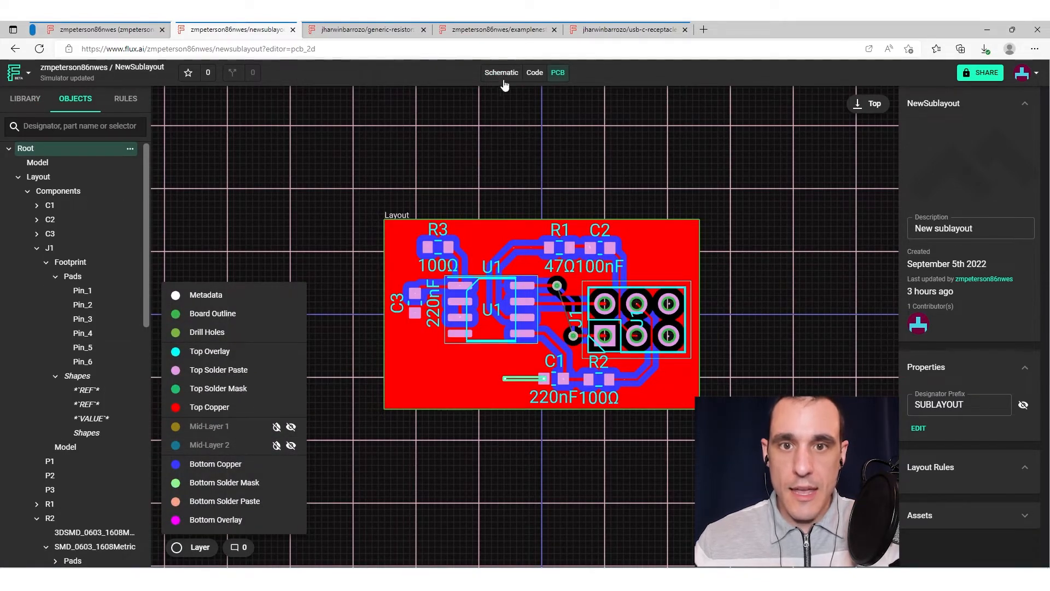
Step: Return to the schematic and select, then deselect, the ground wire below U1
click(501, 72)
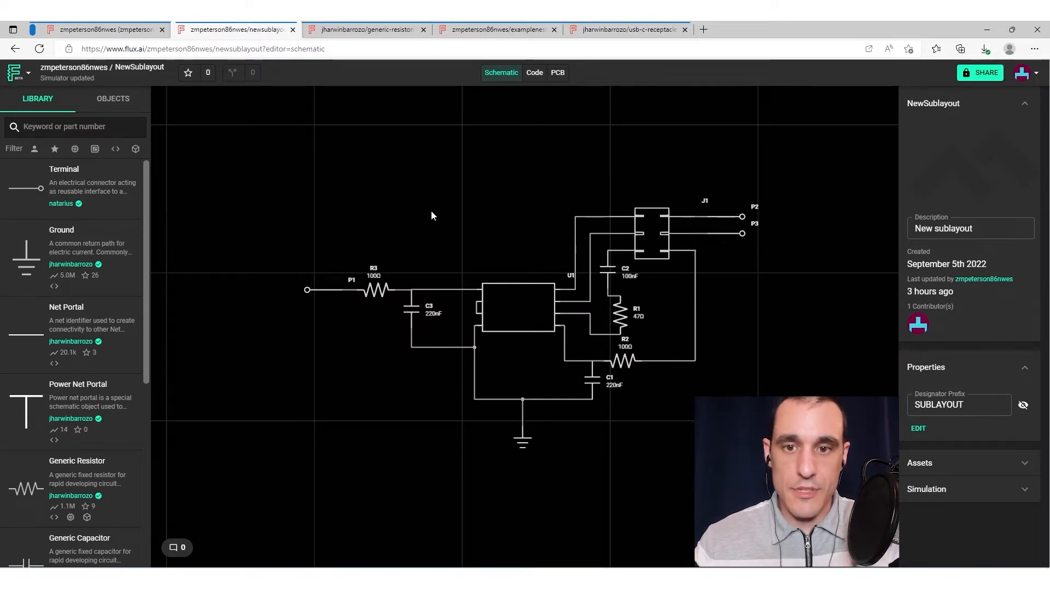
mouse_move(460, 219)
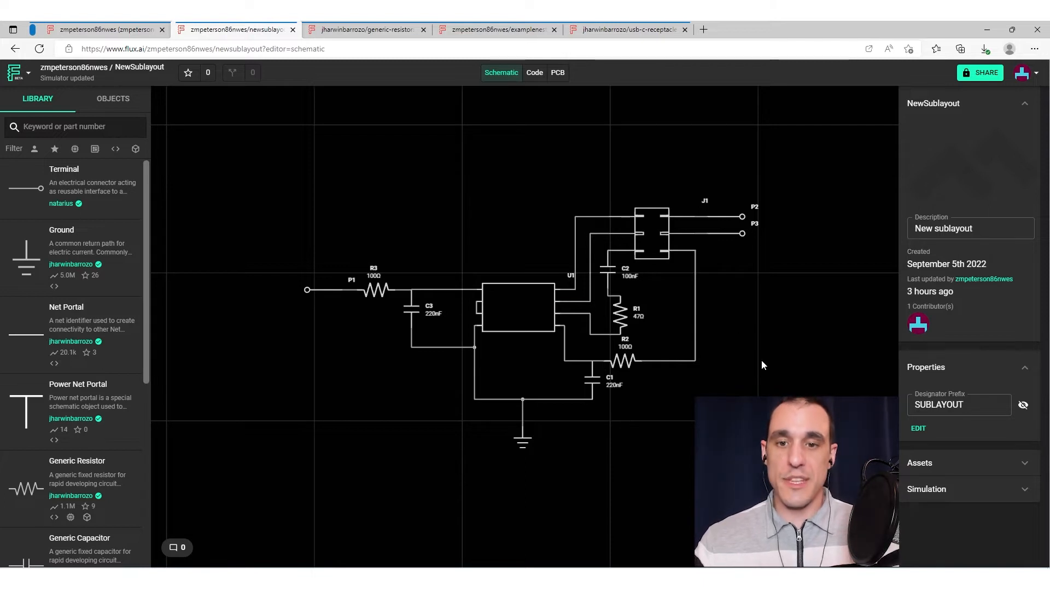
mouse_move(779, 376)
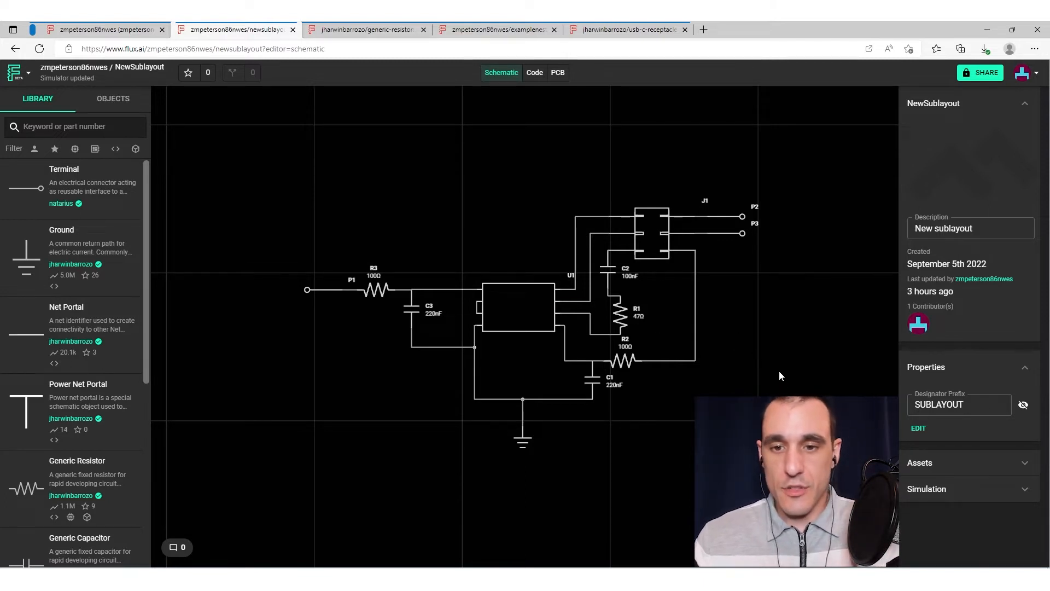
mouse_move(668, 445)
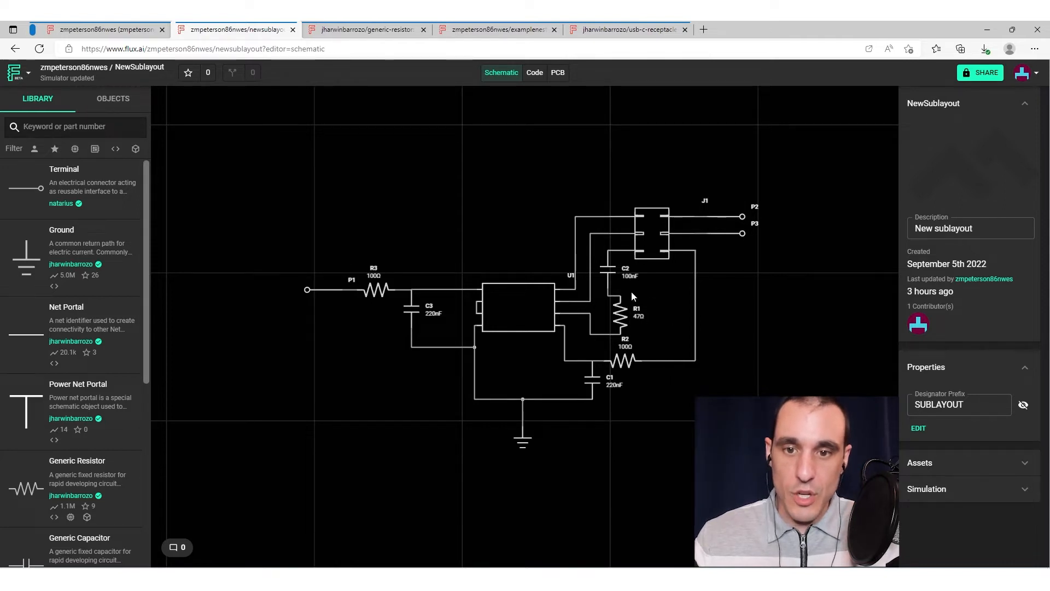
mouse_move(639, 460)
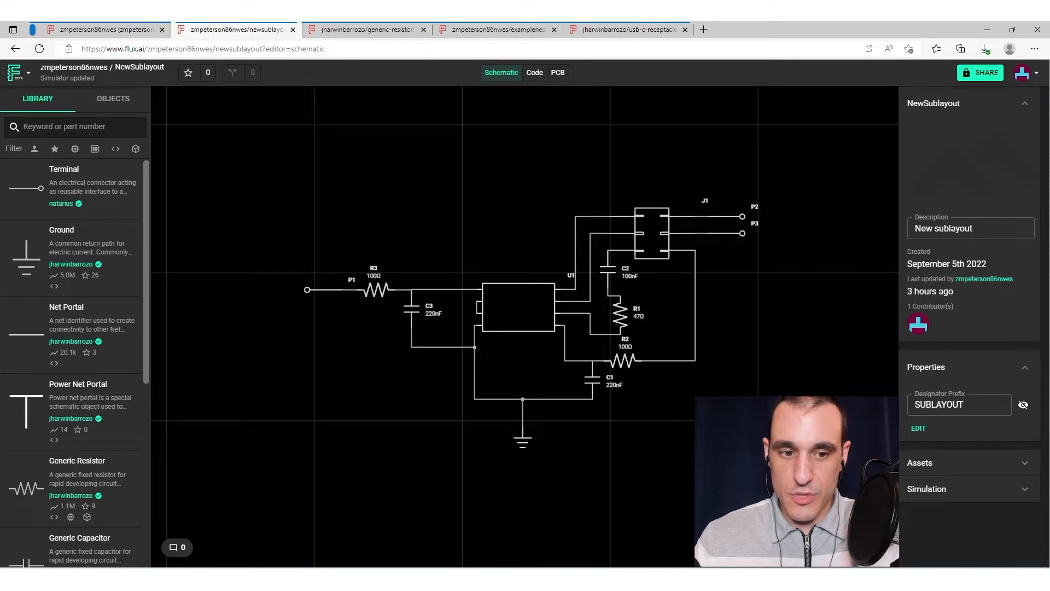
mouse_move(395, 416)
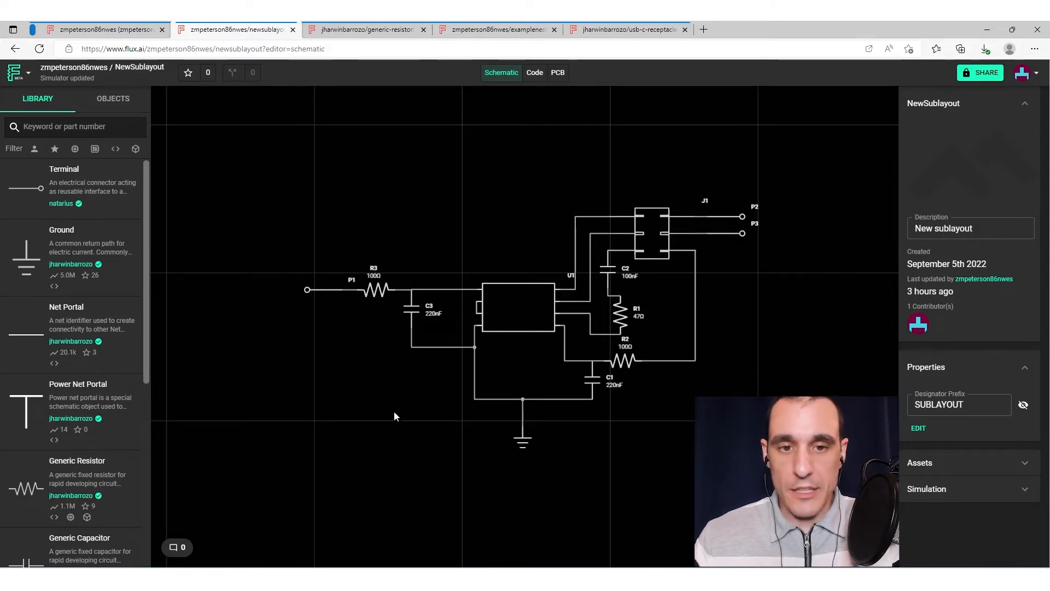
mouse_move(540, 403)
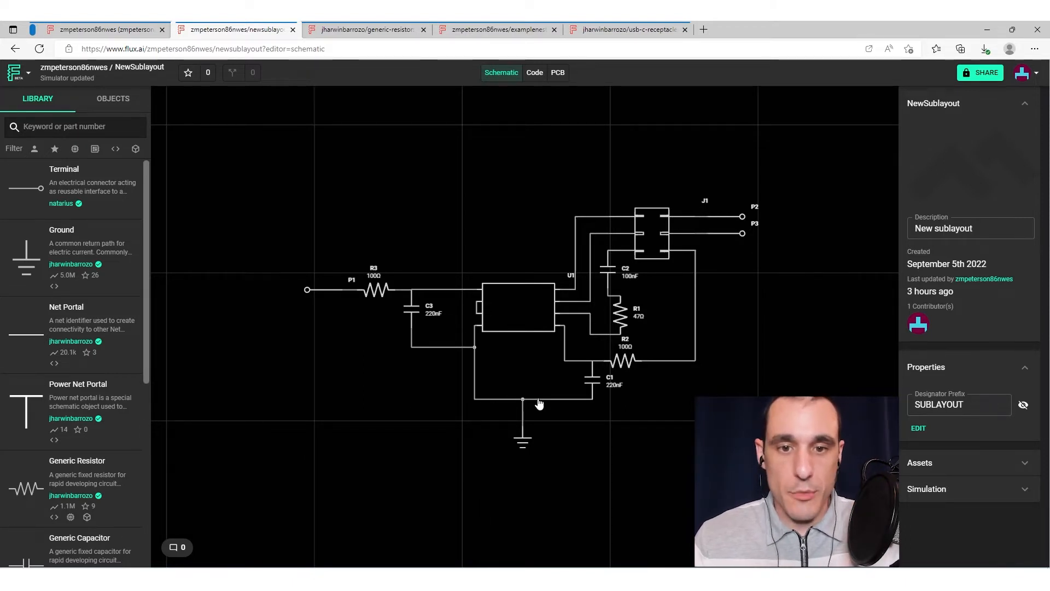
click(536, 401)
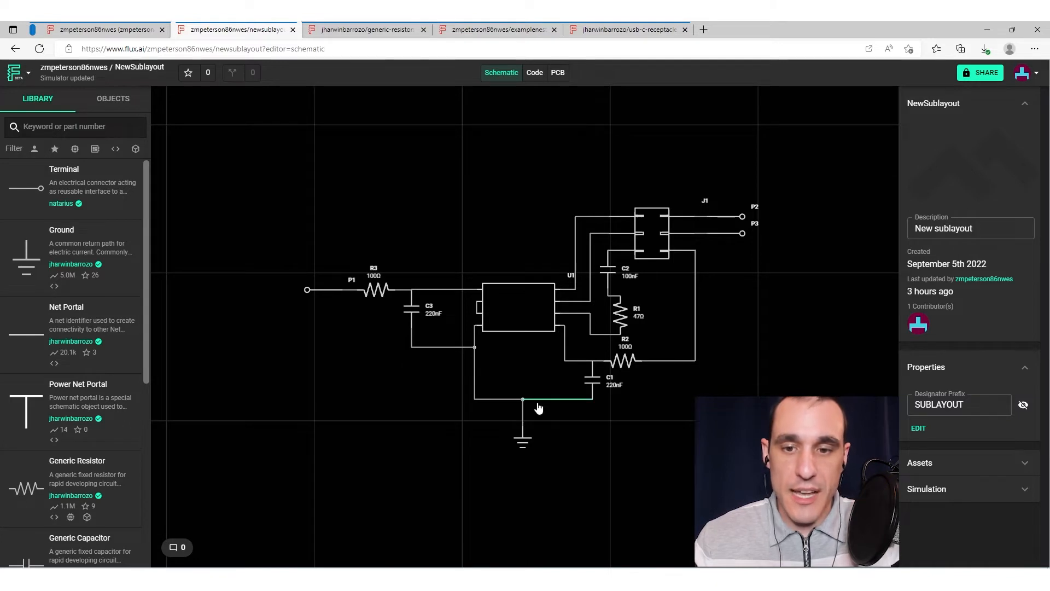
mouse_move(693, 404)
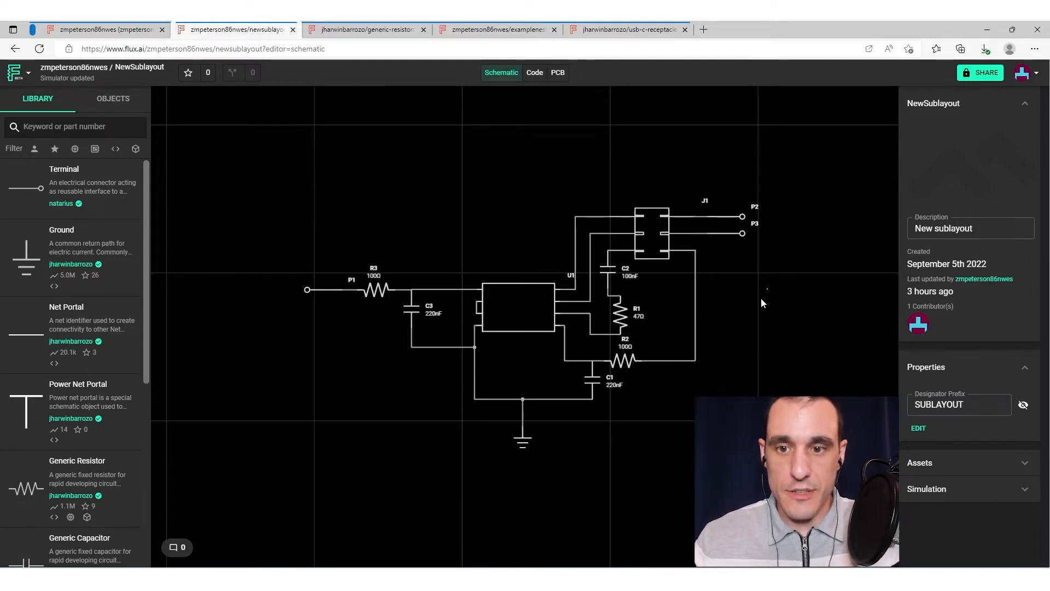
mouse_move(679, 326)
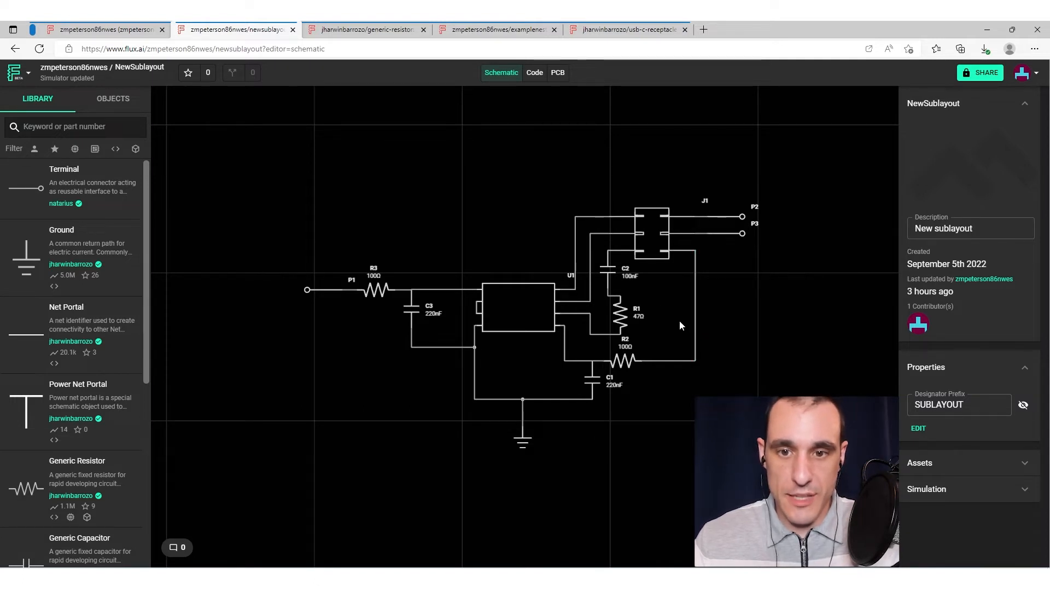
click(622, 311)
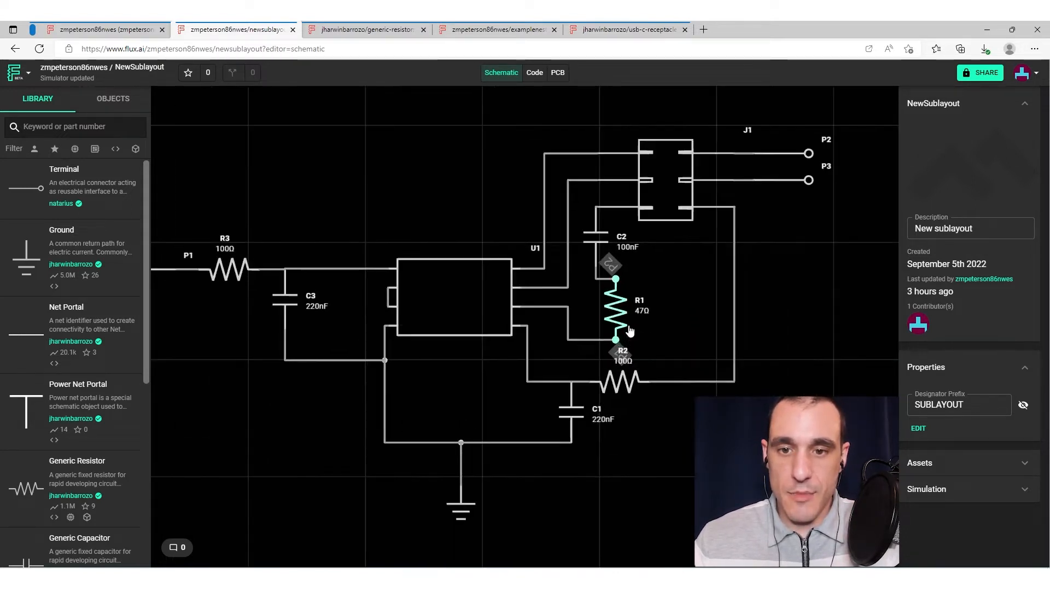
click(797, 360)
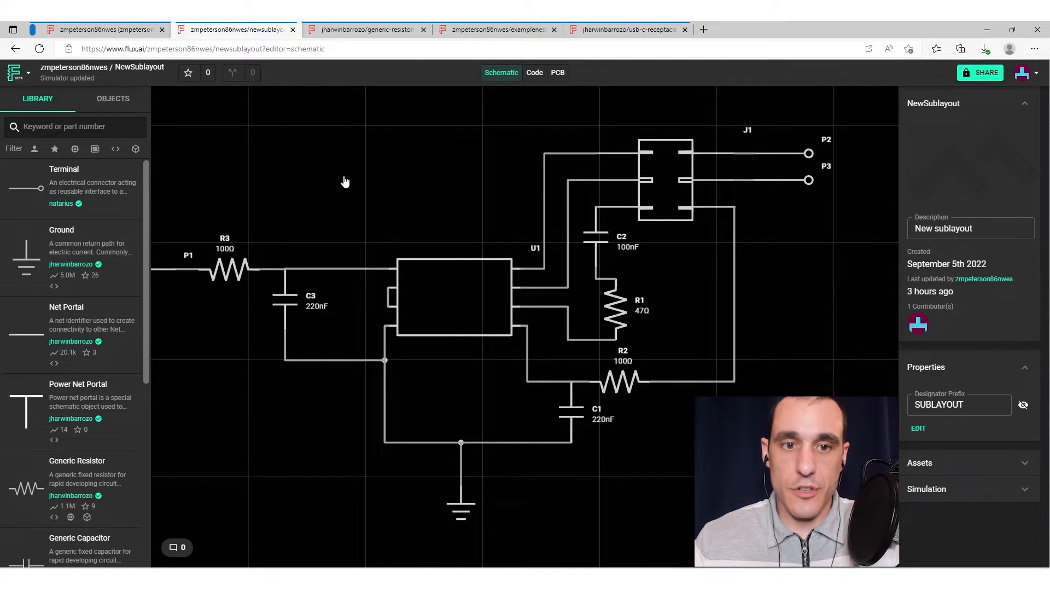
click(345, 181)
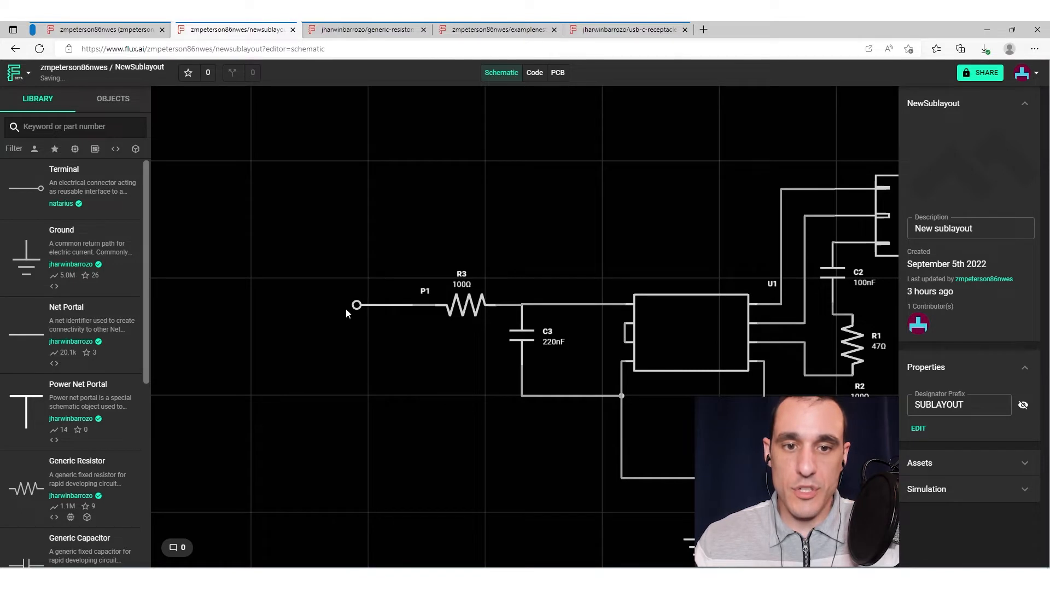
Step: Pin the comment 'Place on left side of board' to the P1 terminal
right_click(357, 305)
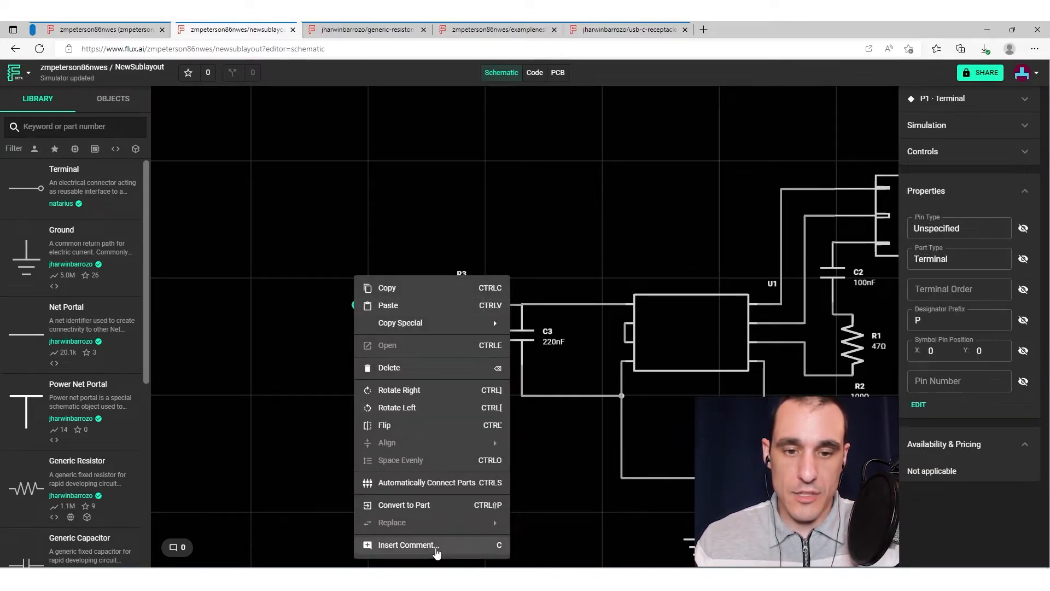
click(407, 545)
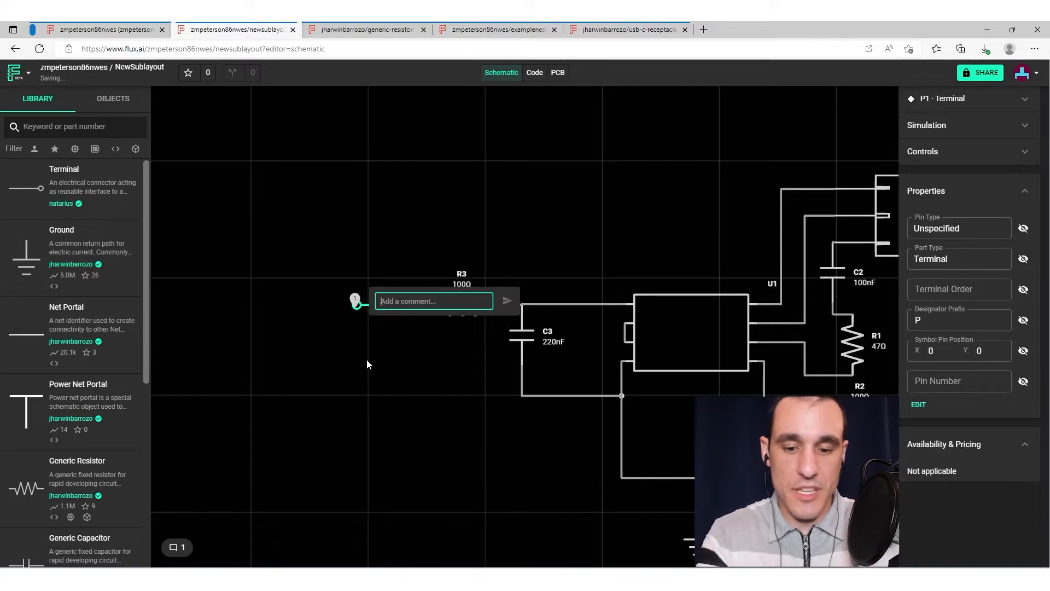
text(Pla)
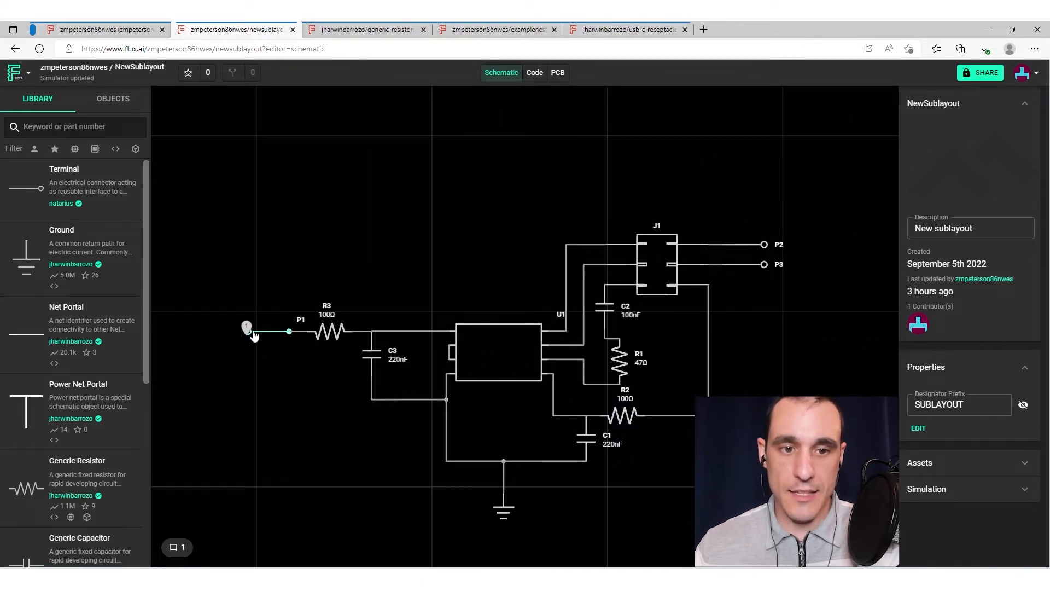
mouse_move(177, 546)
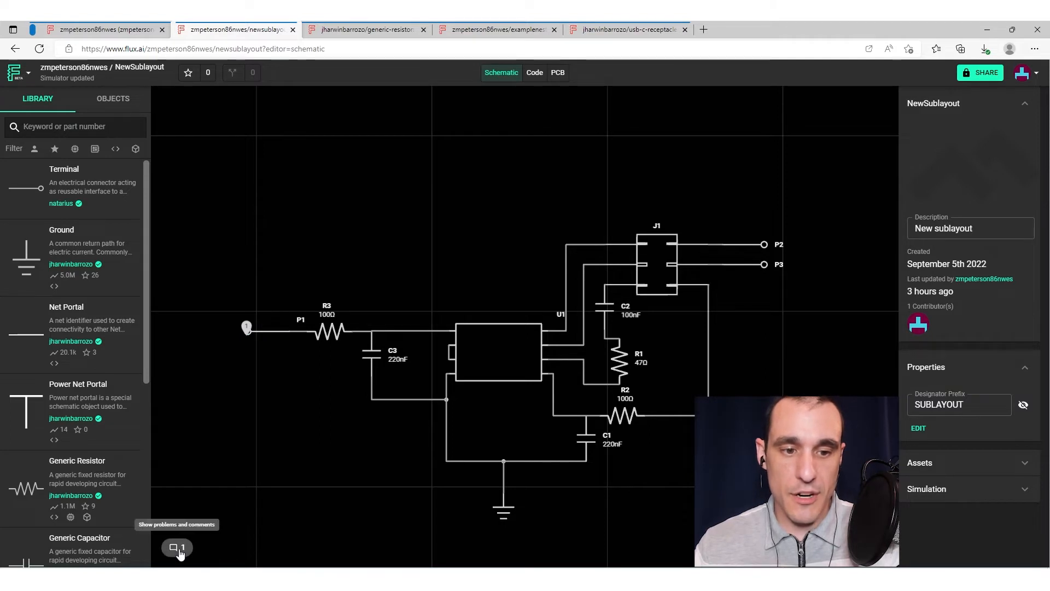
Step: Review the comments list and the new comment's options, then show the PCB layout
click(177, 547)
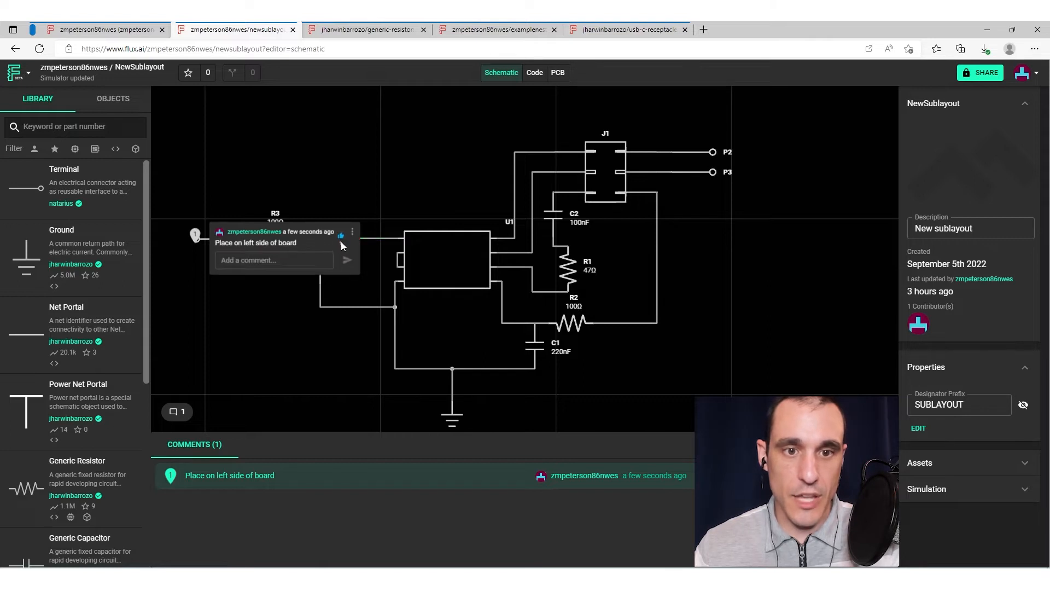
click(352, 233)
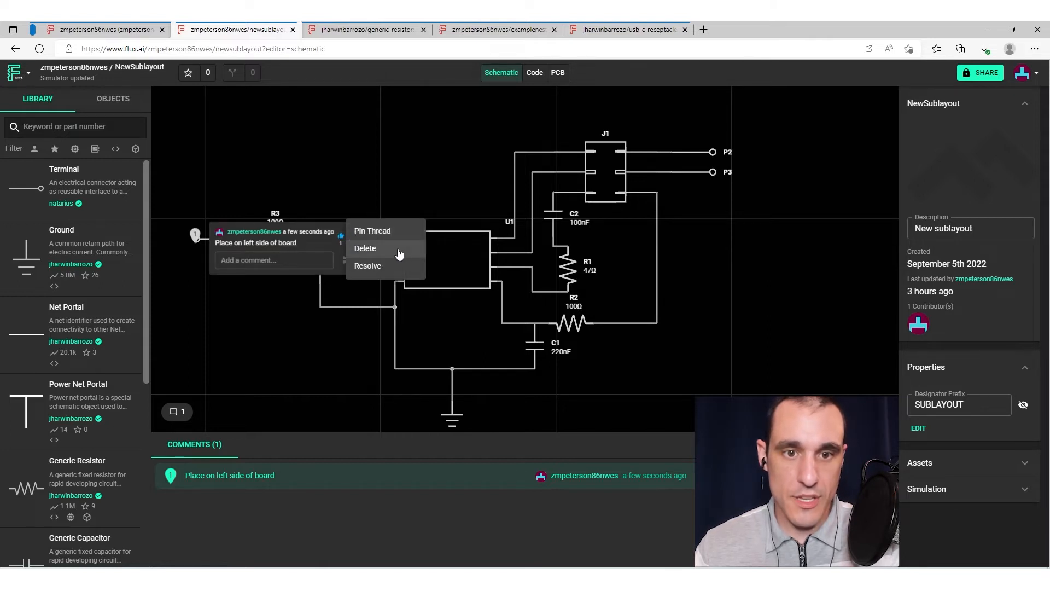
mouse_move(382, 271)
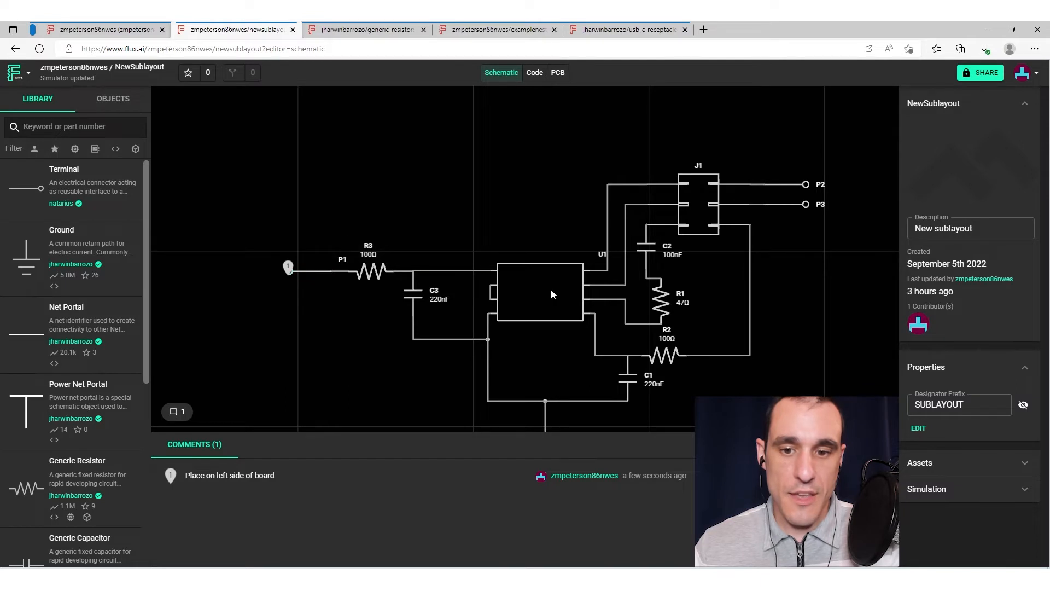
mouse_move(669, 189)
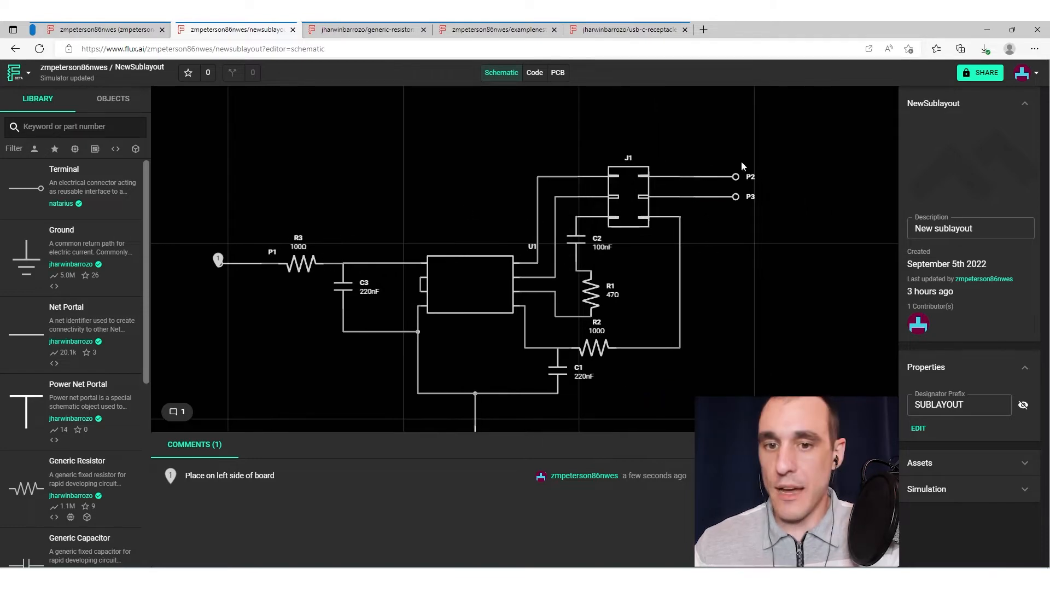
click(558, 72)
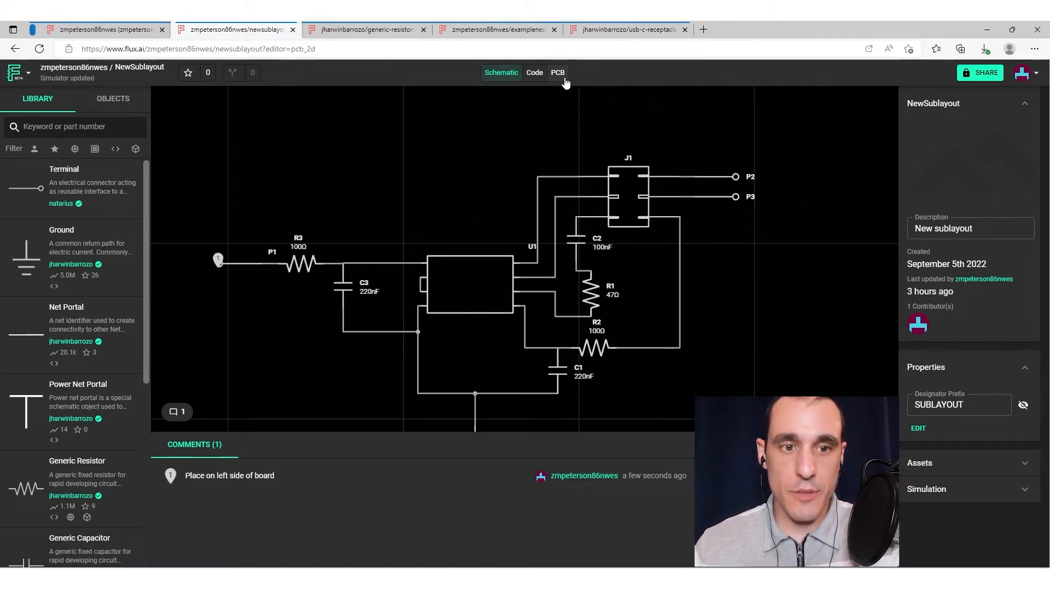
Step: Switch between the PCB and Schematic tabs while inspecting connector J1
click(557, 72)
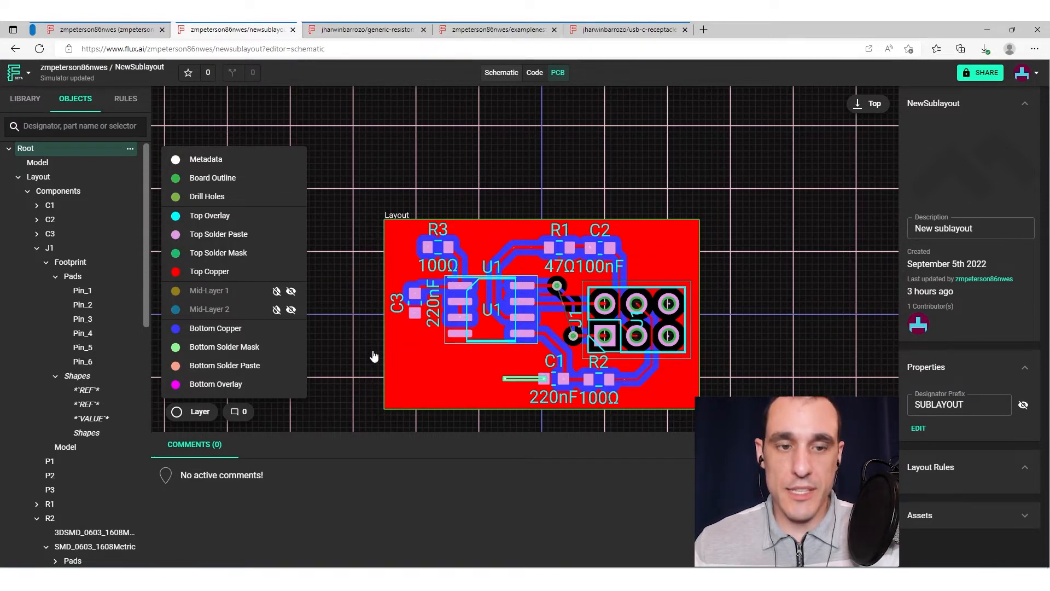
click(500, 72)
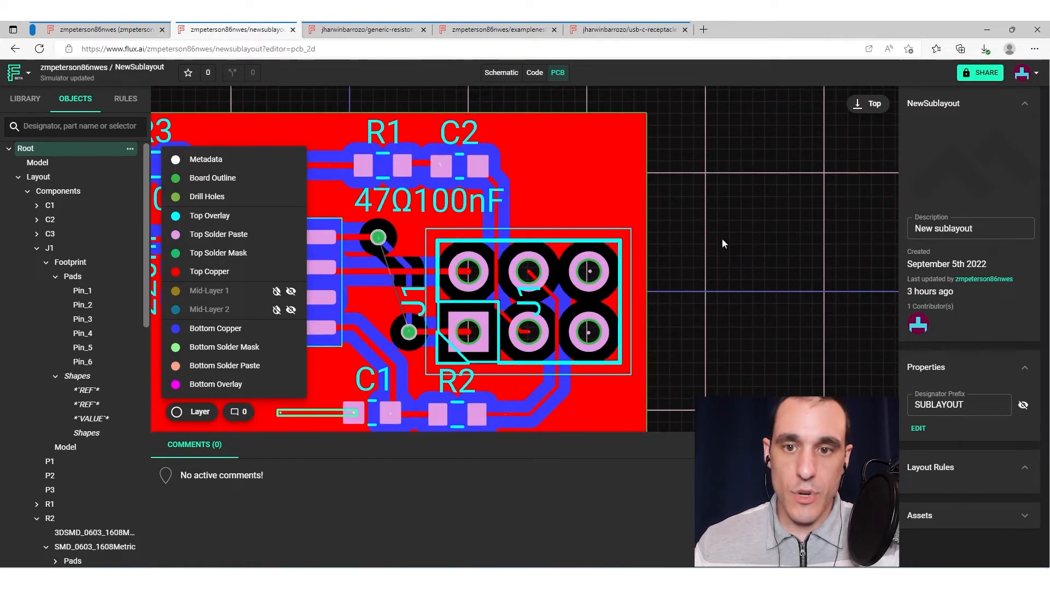
Step: Post the comment 'Move J1 to the right by 0.5 mm' on the board layout
right_click(723, 243)
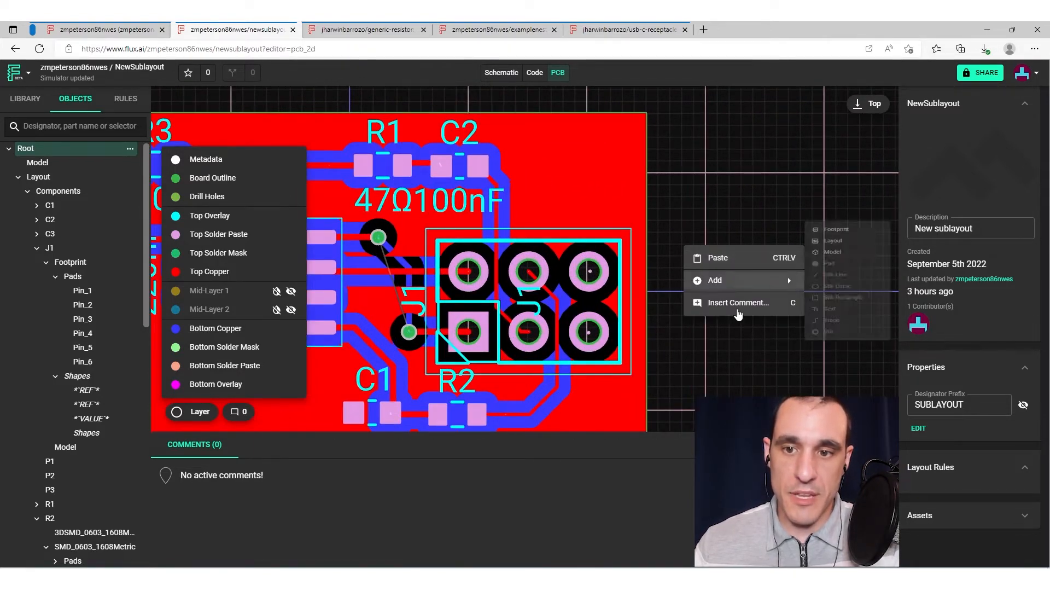
mouse_move(737, 308)
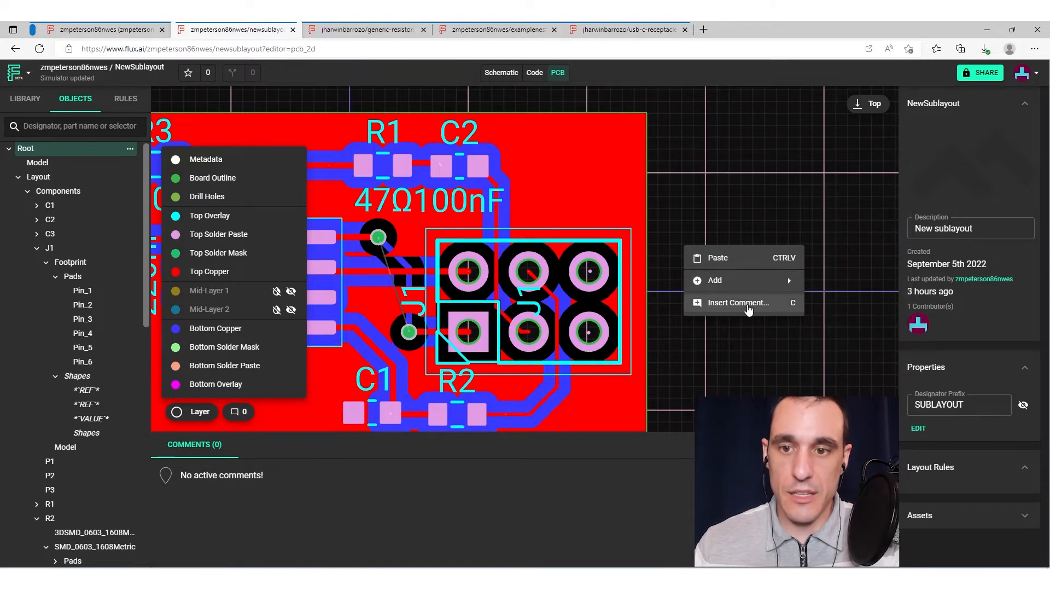
click(737, 302)
text(Move J1)
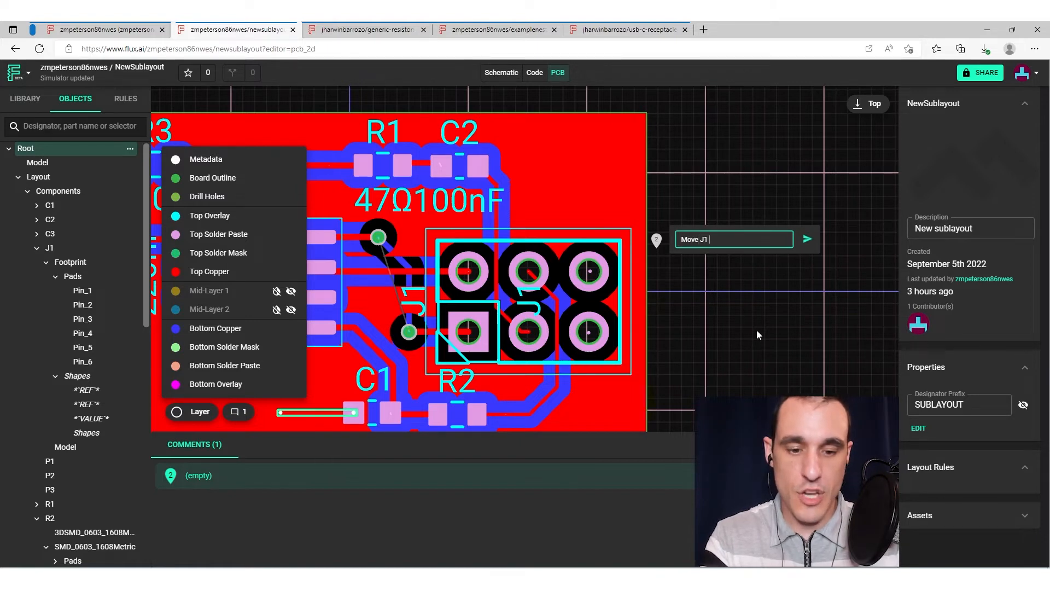
text(to the right by 0.5)
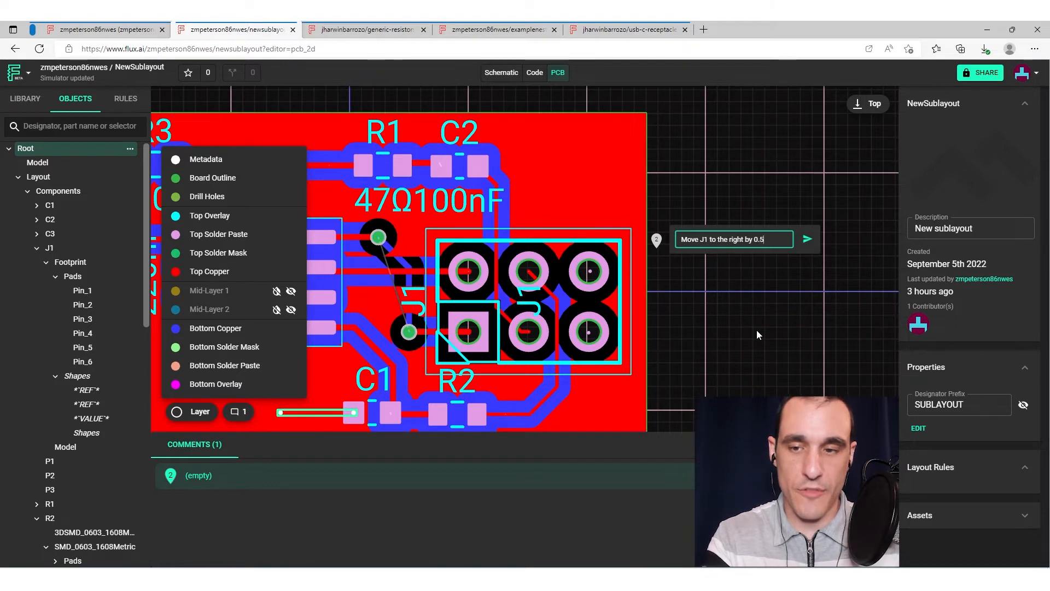
click(808, 239)
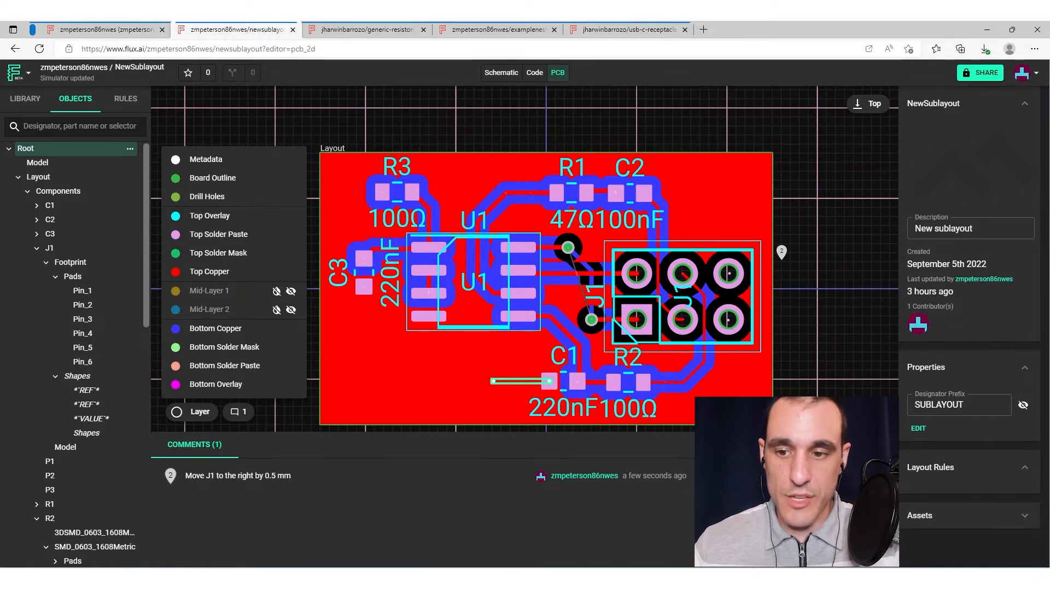
mouse_move(796, 272)
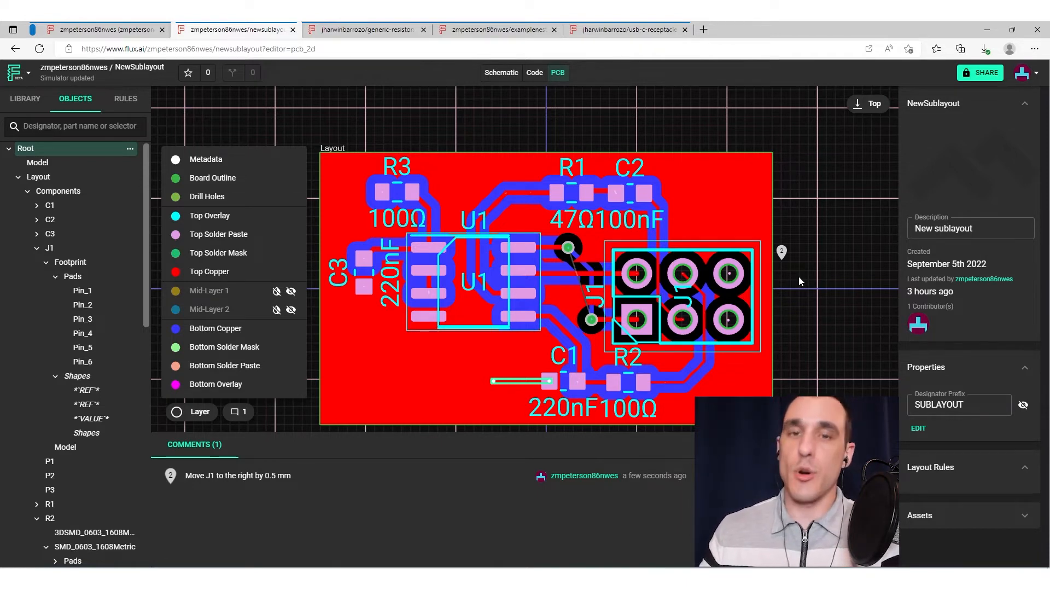
mouse_move(747, 251)
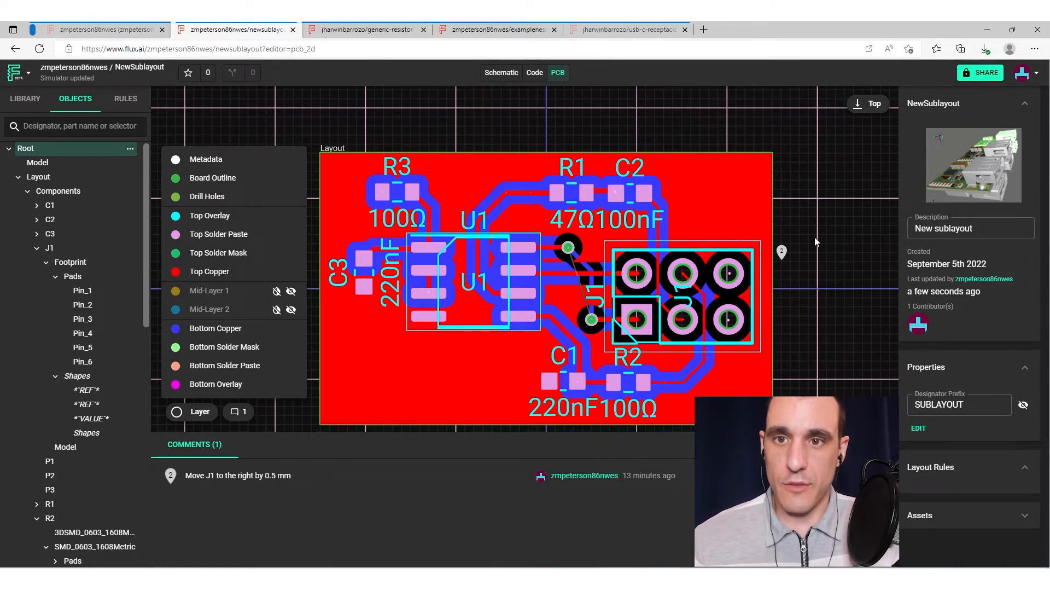
mouse_move(980, 72)
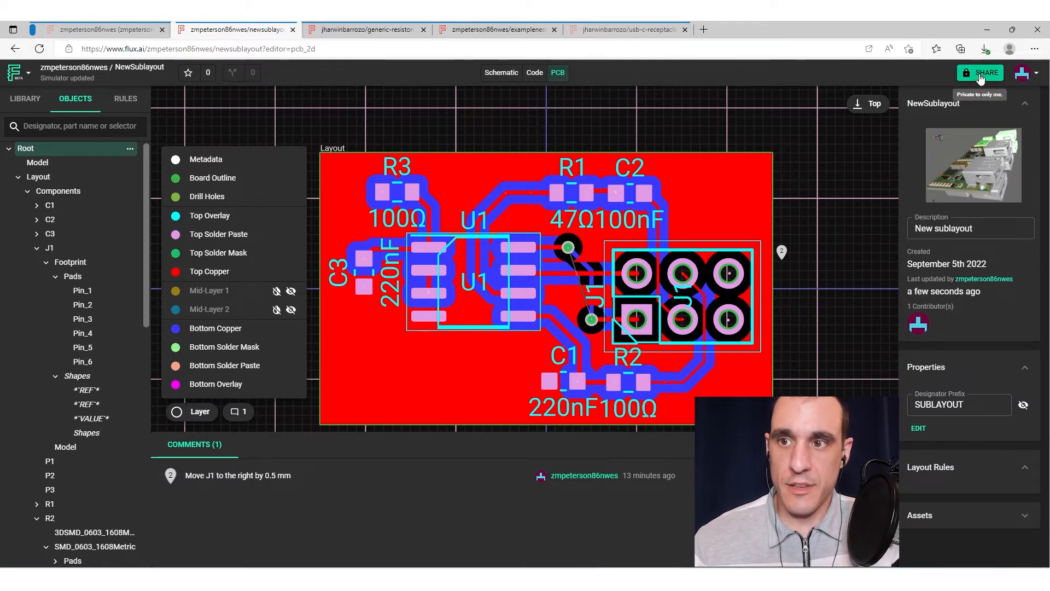
Step: Open Share and review the Permission options, leaving the project PRIVATE
click(980, 72)
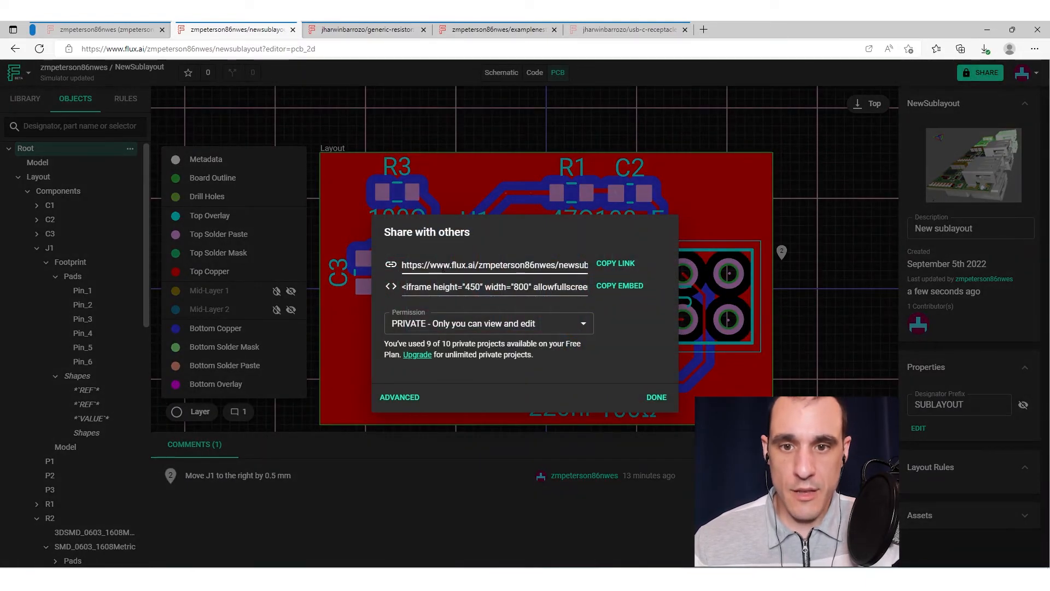
click(615, 262)
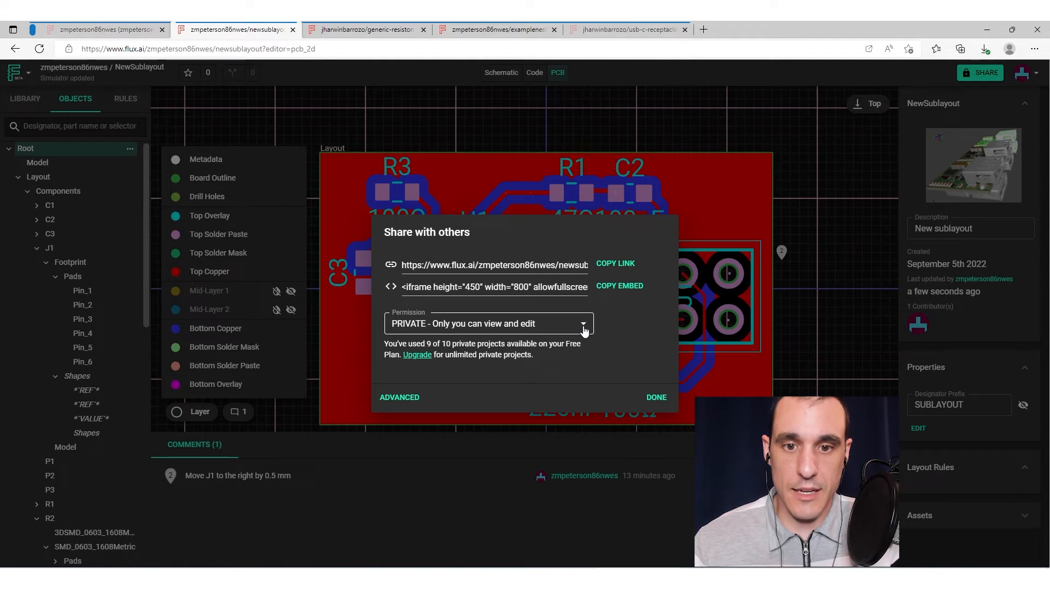
click(582, 323)
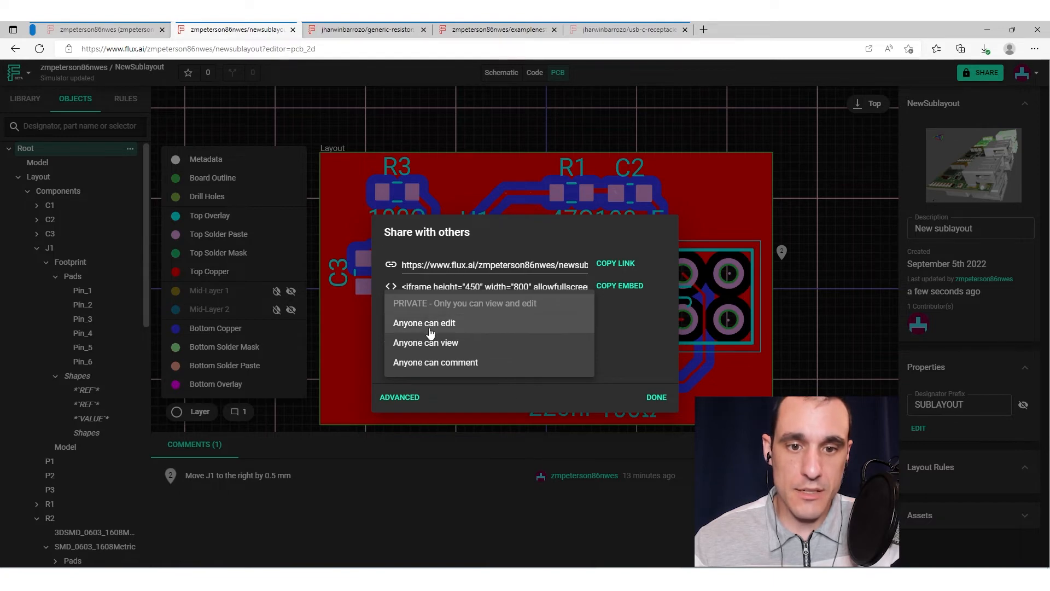
mouse_move(496, 369)
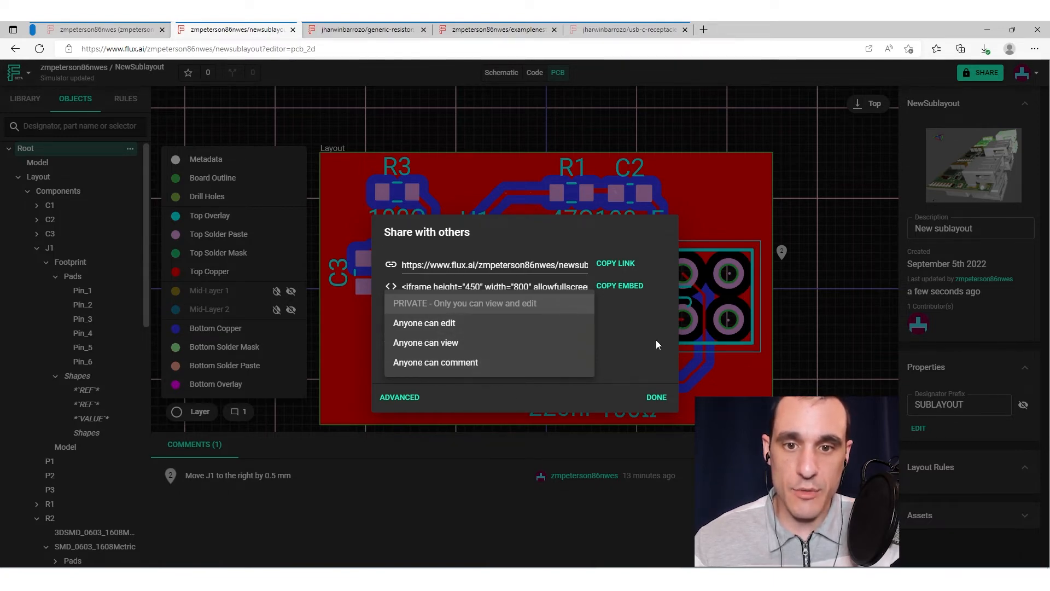
click(465, 302)
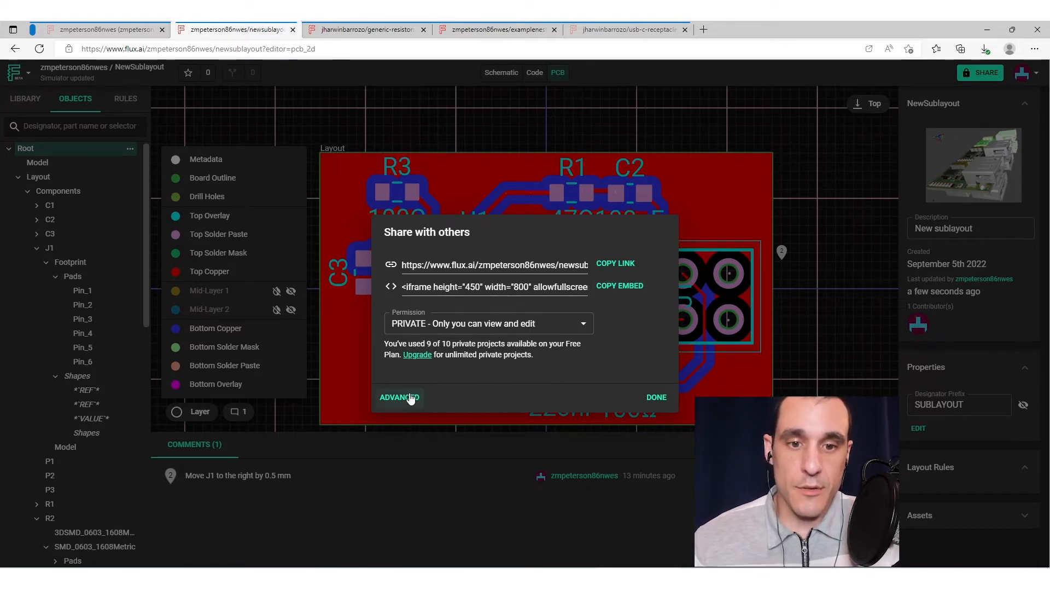
click(399, 397)
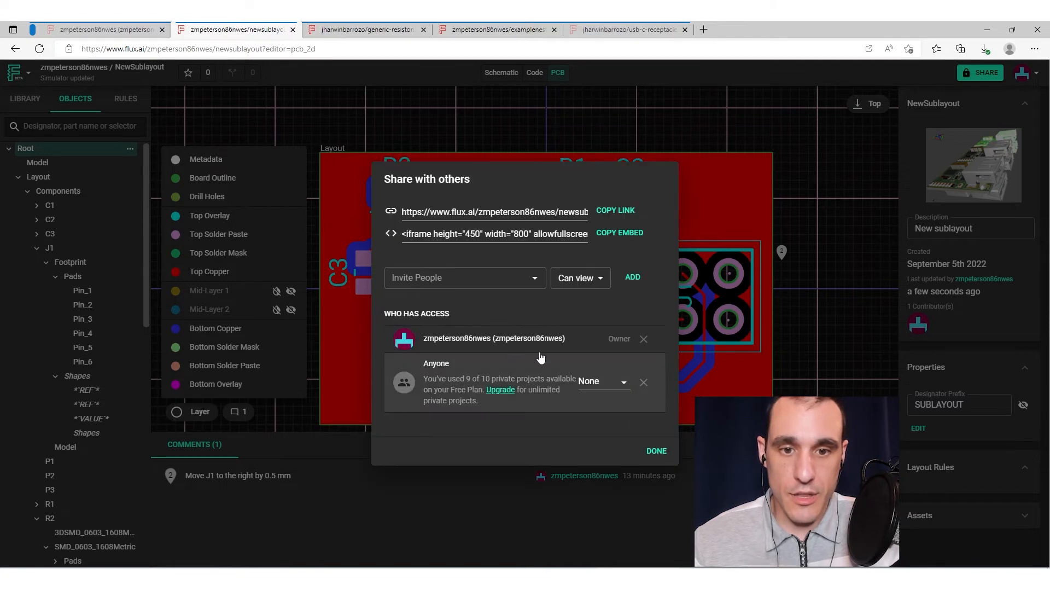
mouse_move(615, 402)
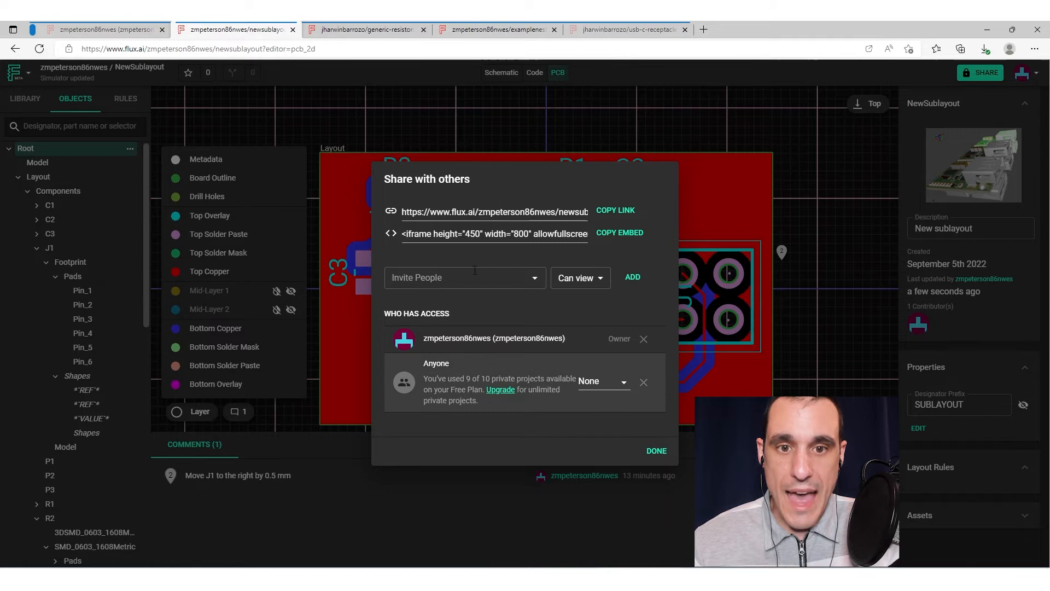
mouse_move(621, 387)
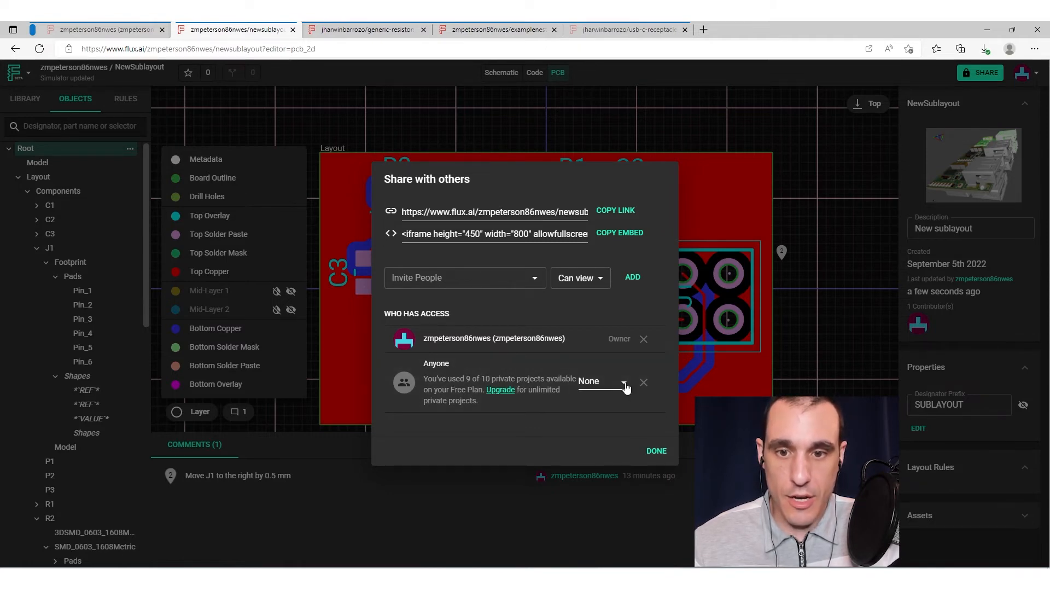
click(603, 380)
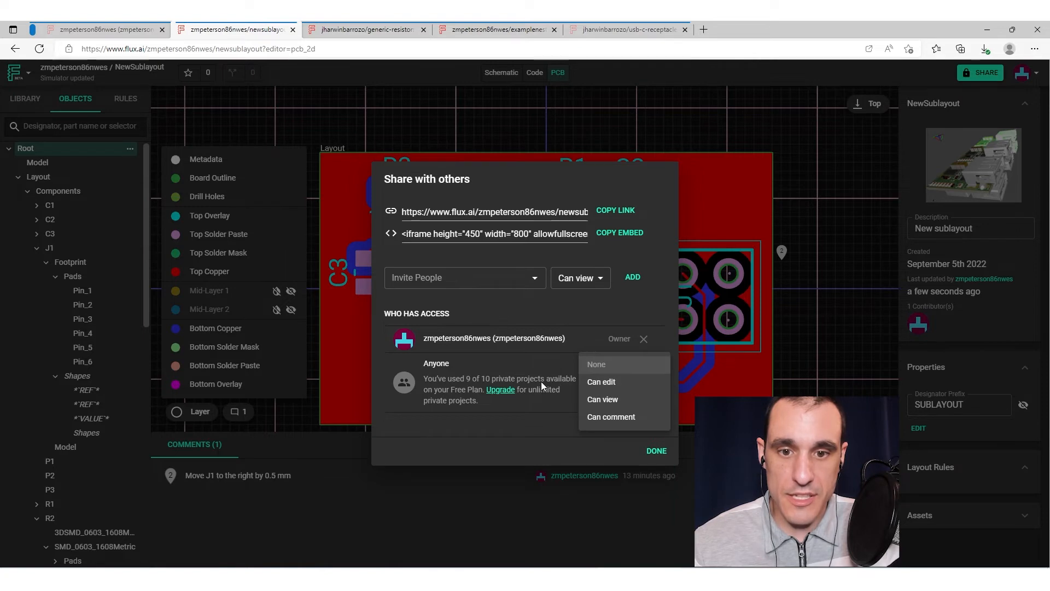
click(596, 364)
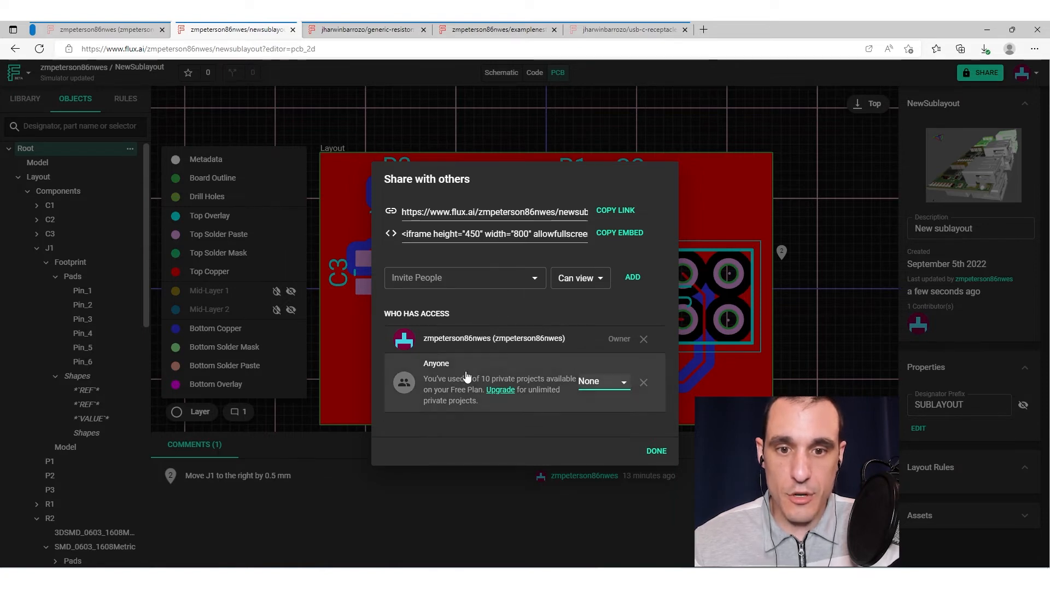
click(462, 277)
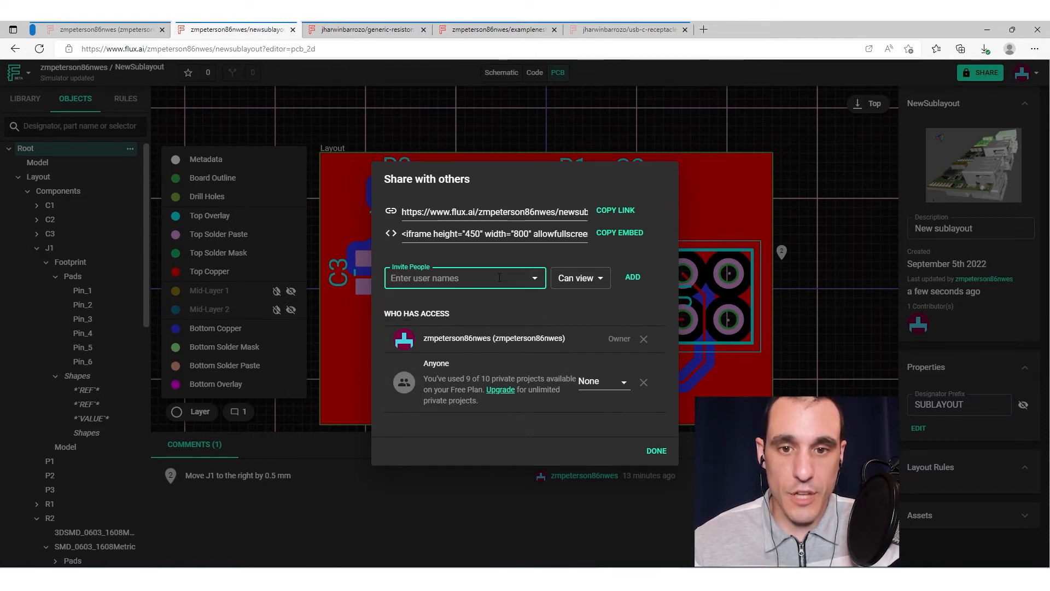
click(576, 277)
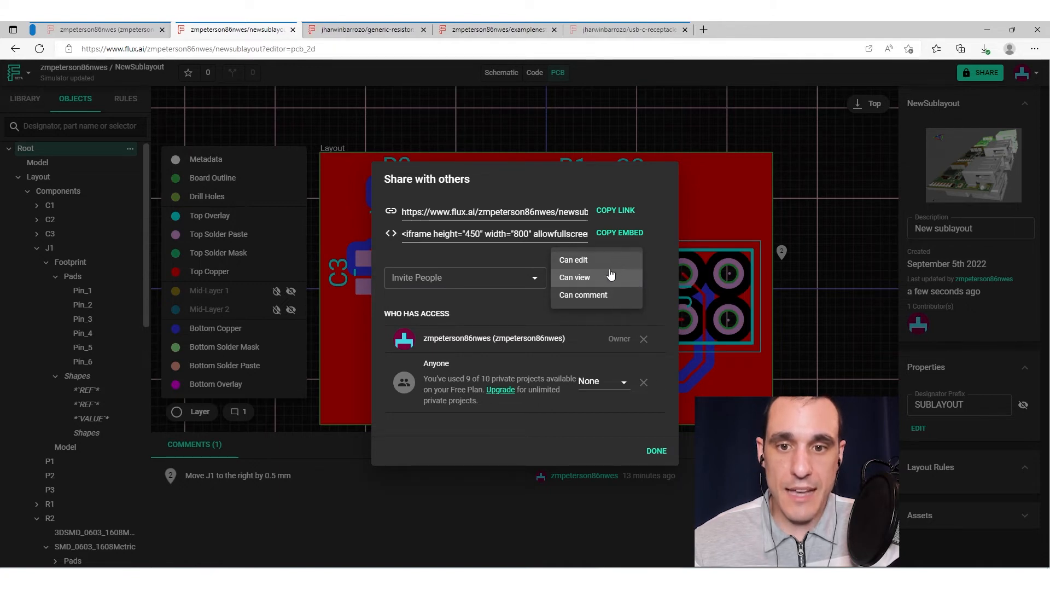
click(574, 277)
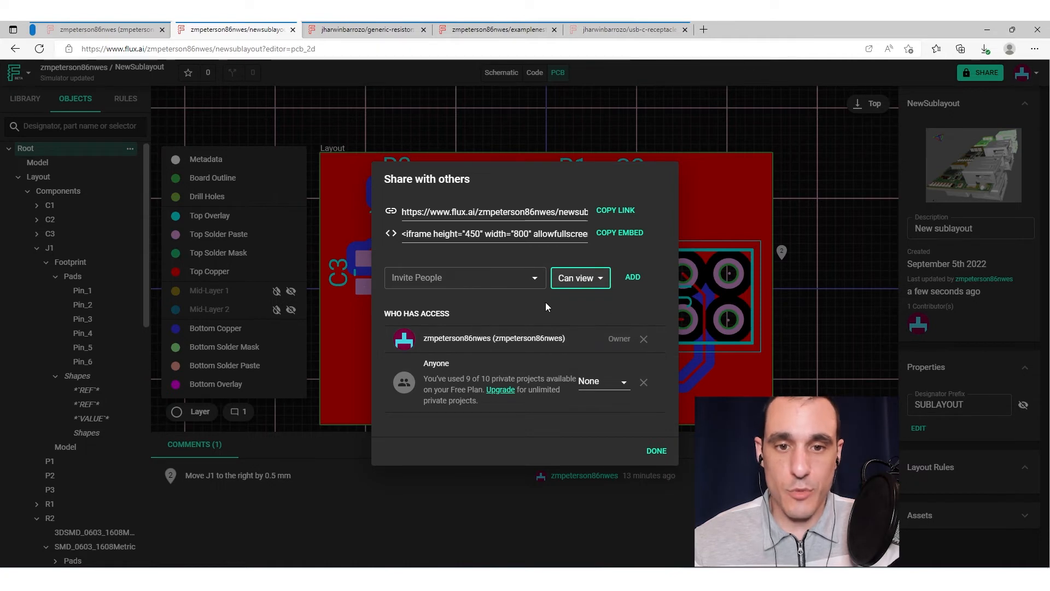
mouse_move(541, 319)
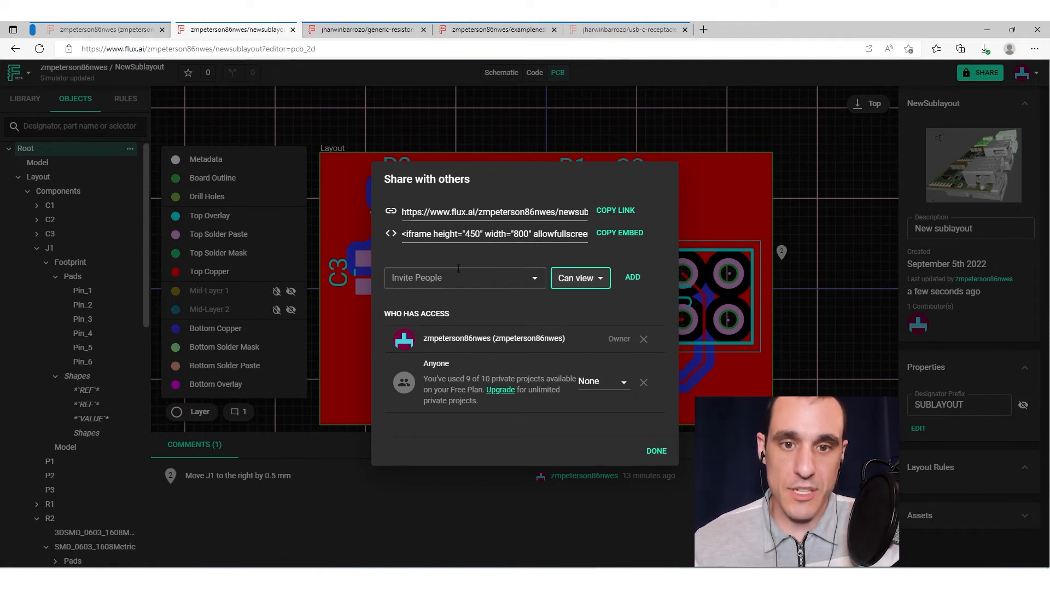
mouse_move(645, 306)
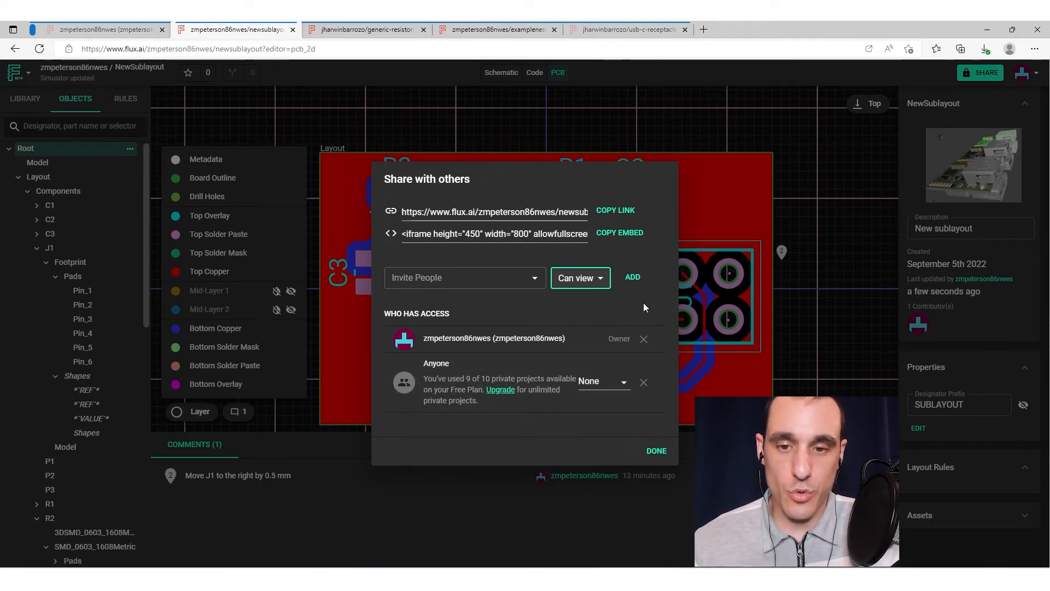
Step: Close the Share dialog and switch to the Schematic tab
click(656, 450)
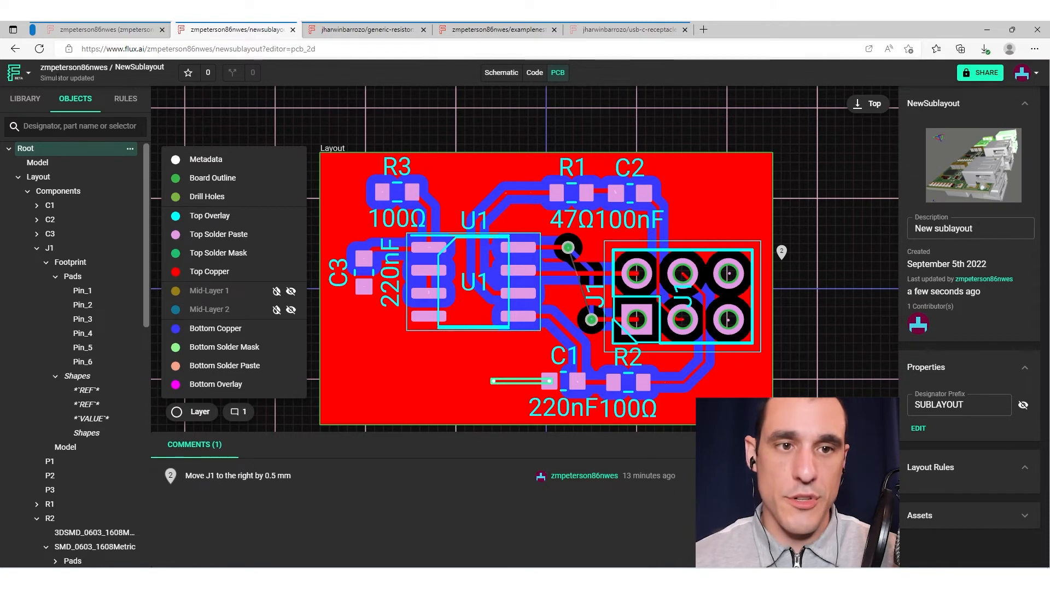
mouse_move(800, 101)
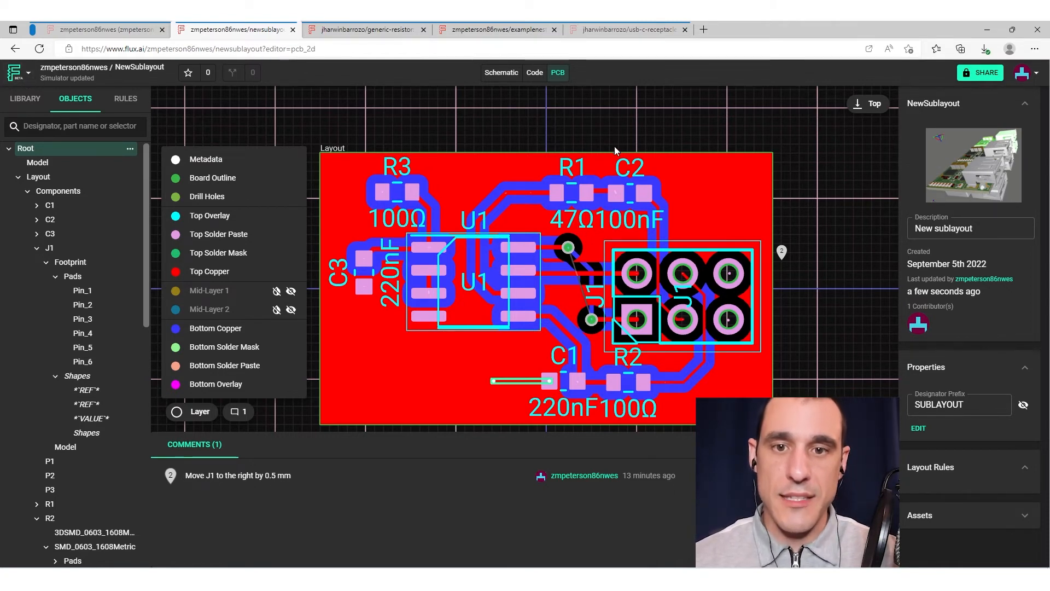
mouse_move(356, 97)
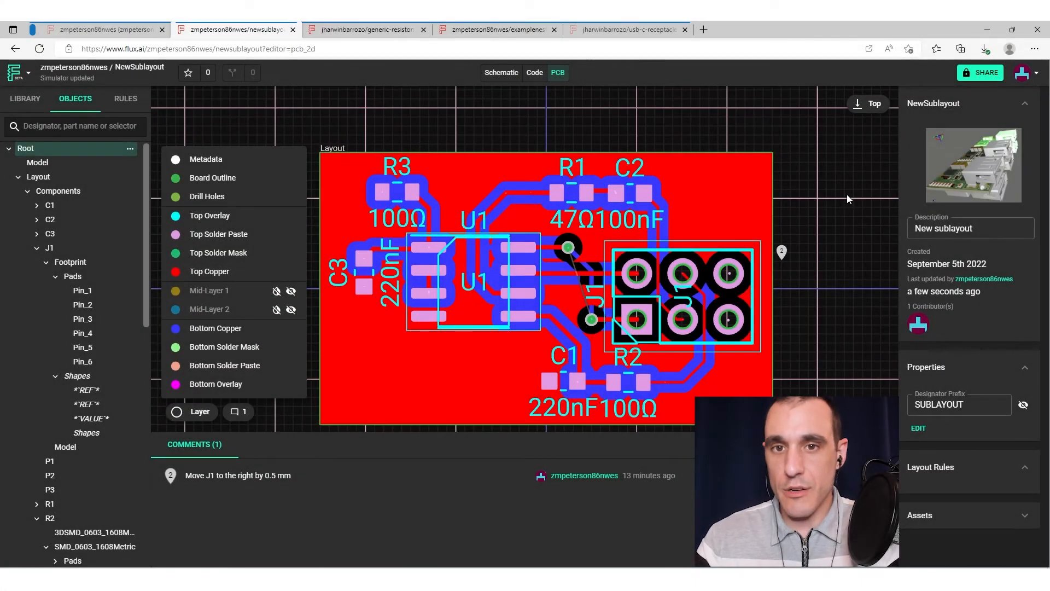
mouse_move(816, 202)
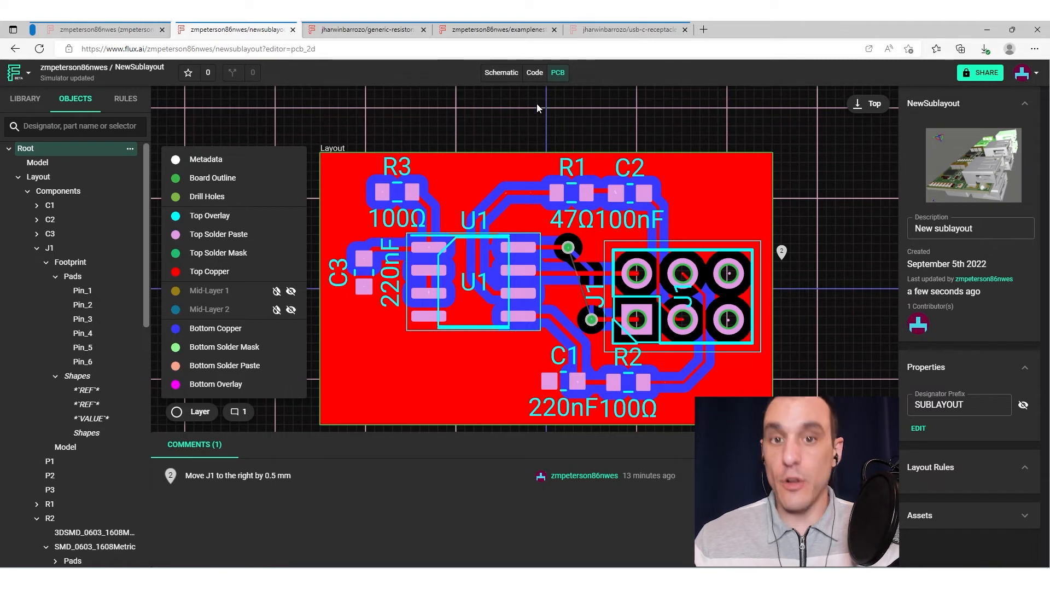
click(501, 72)
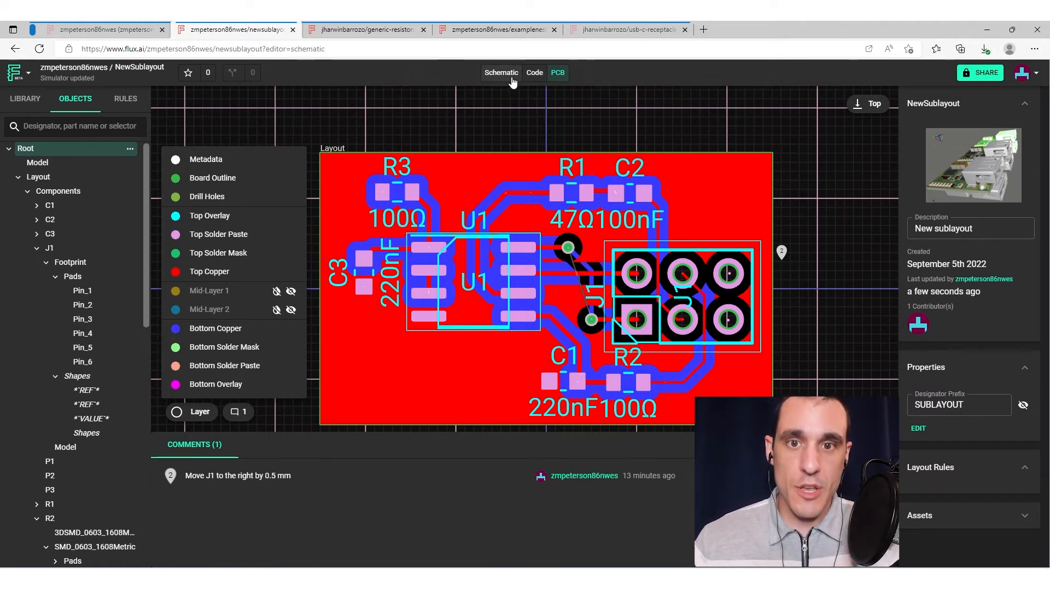
Step: View the schematic briefly, then open the Code tab with its default starter comments
click(501, 72)
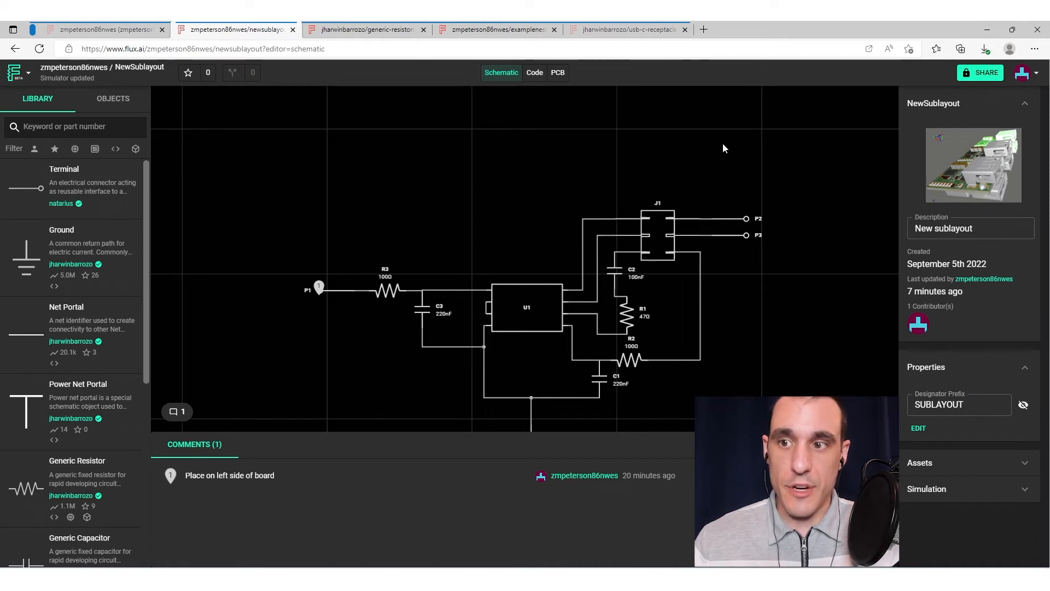
mouse_move(677, 132)
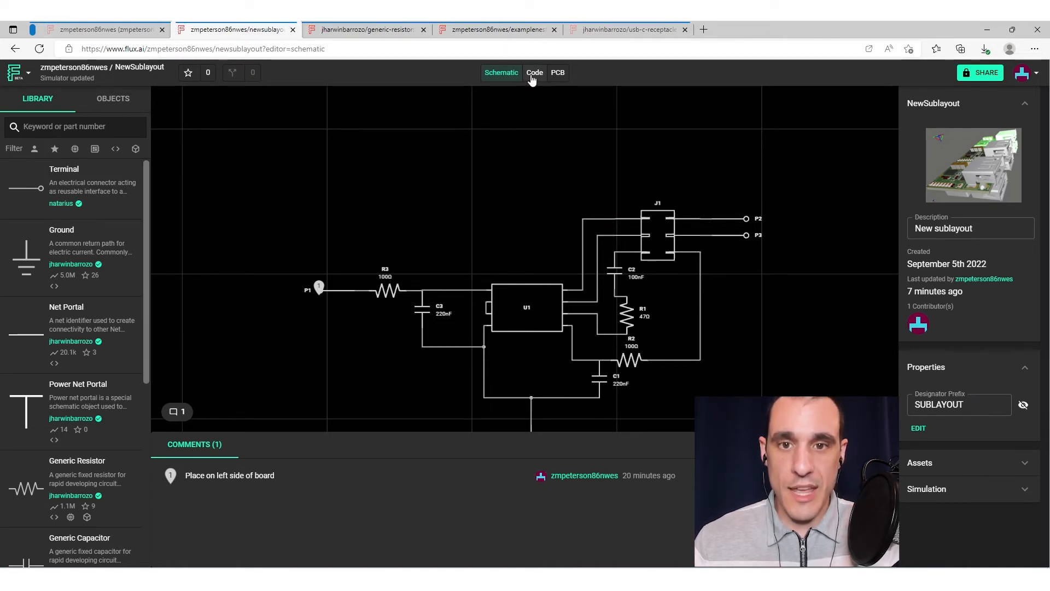
click(533, 72)
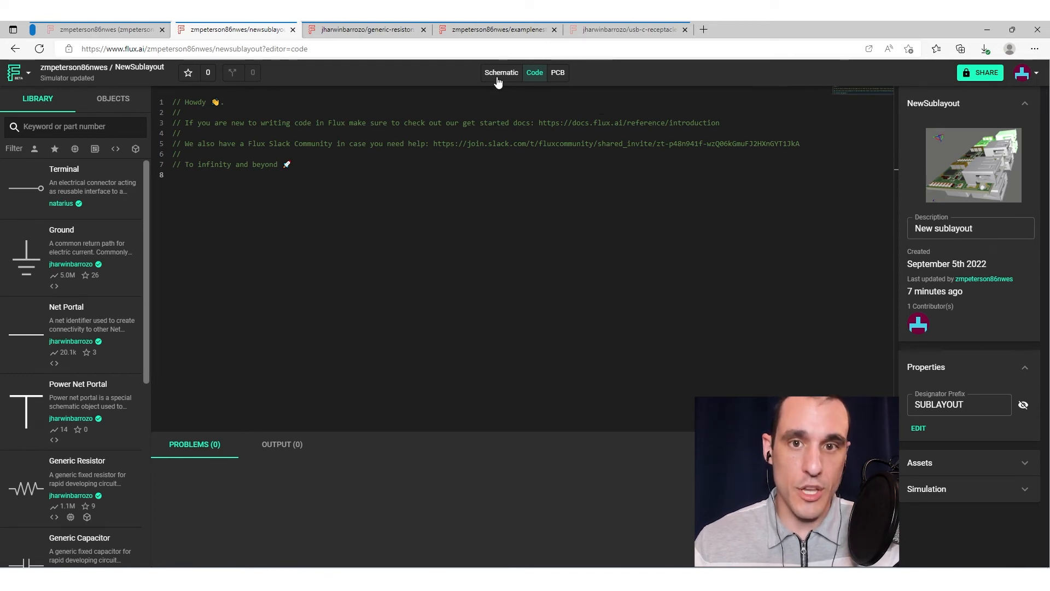
click(500, 72)
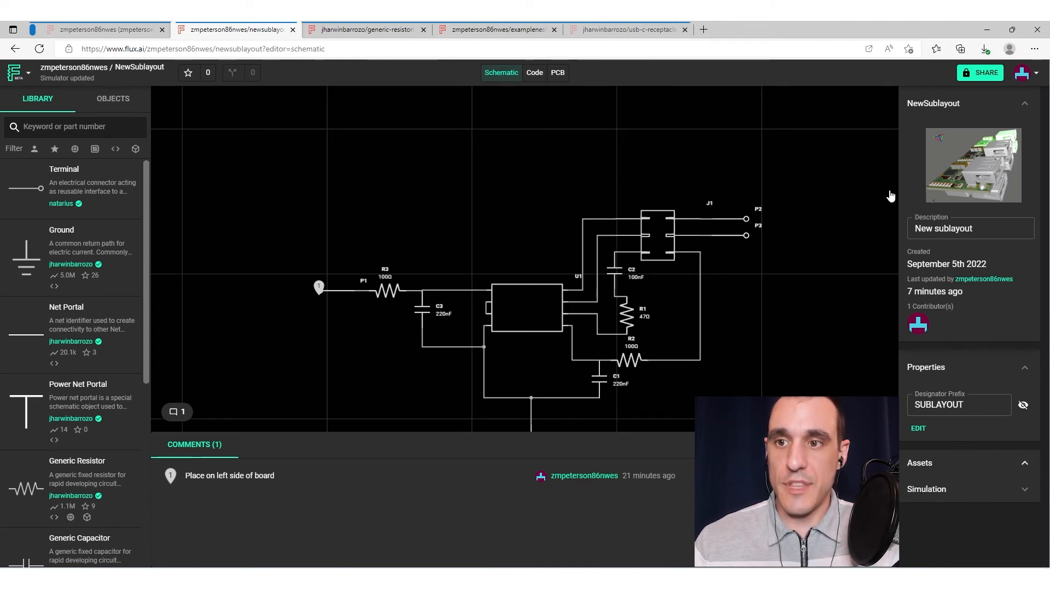
mouse_move(973, 149)
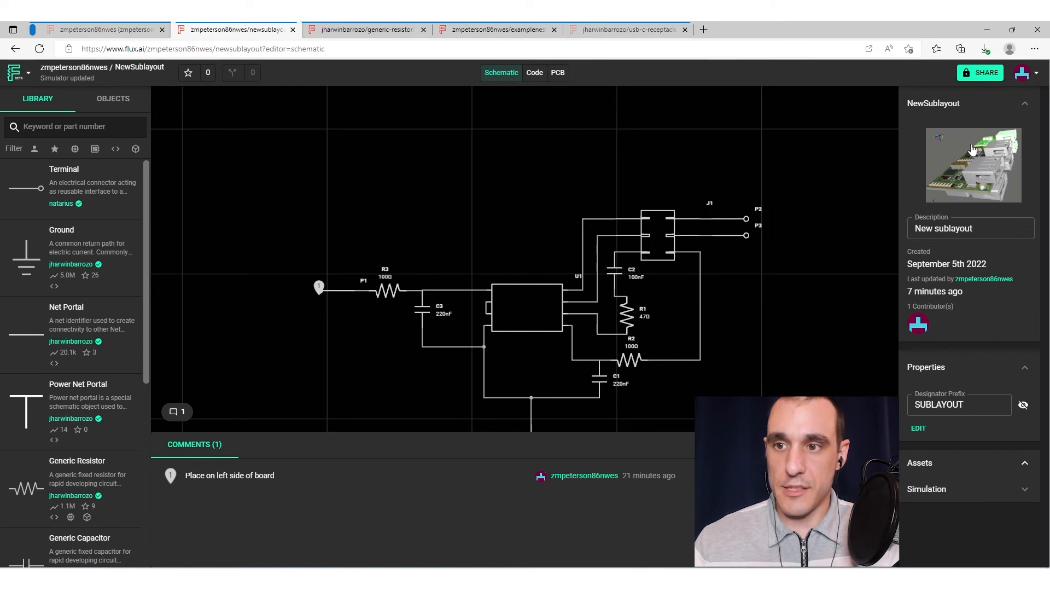
mouse_move(626, 186)
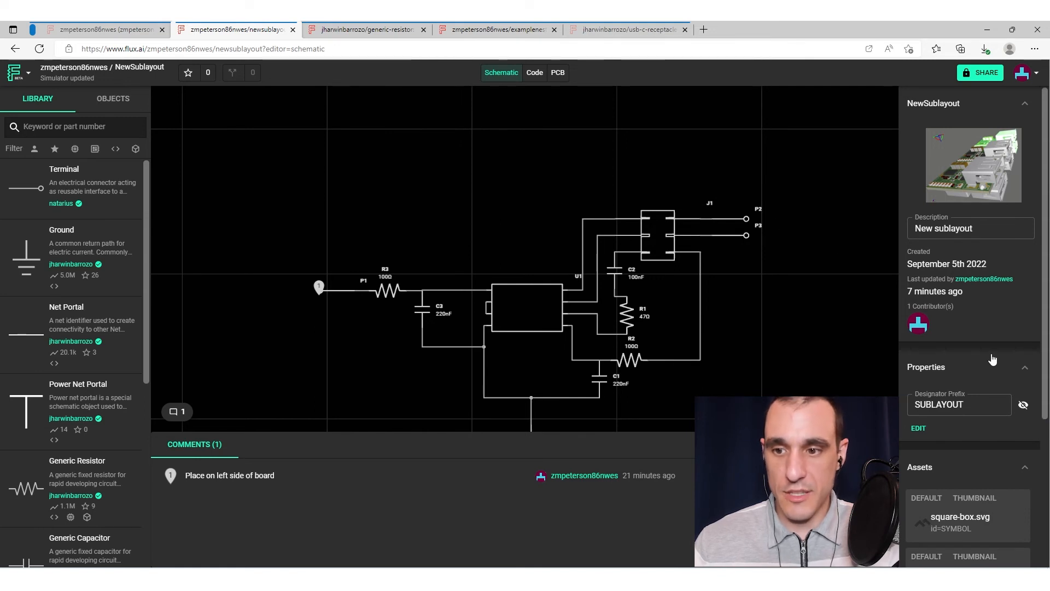
Step: Scroll the Assets list to see square-box.svg, part-logo.svg, 3D.png and 3D-model.step
scroll(down, 3)
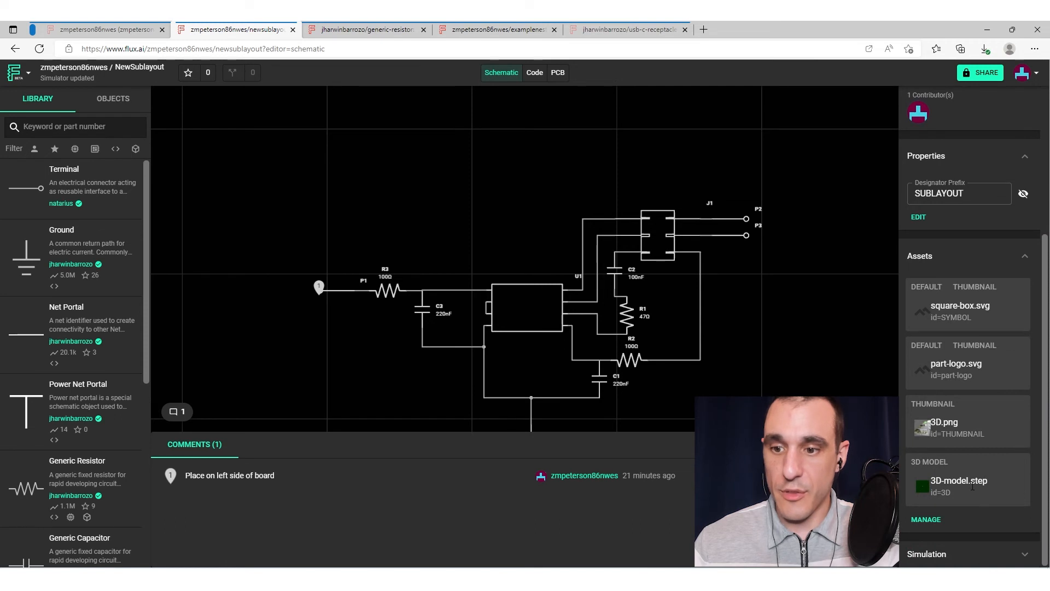
Step: Open the Manage Assets dialog for NewSublayout's symbol, thumbnail and 3D model files
click(925, 519)
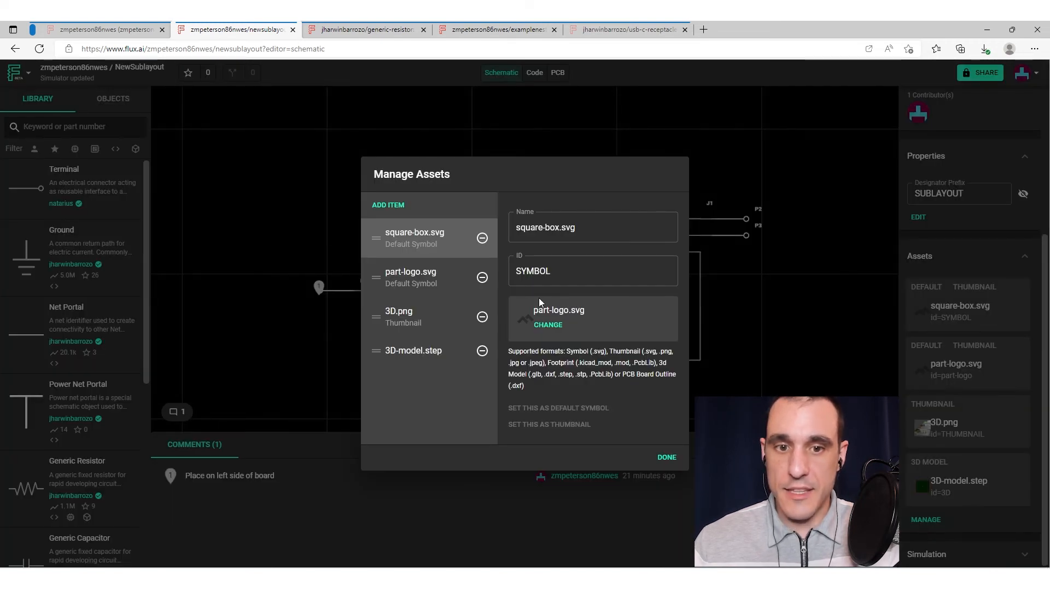
mouse_move(468, 398)
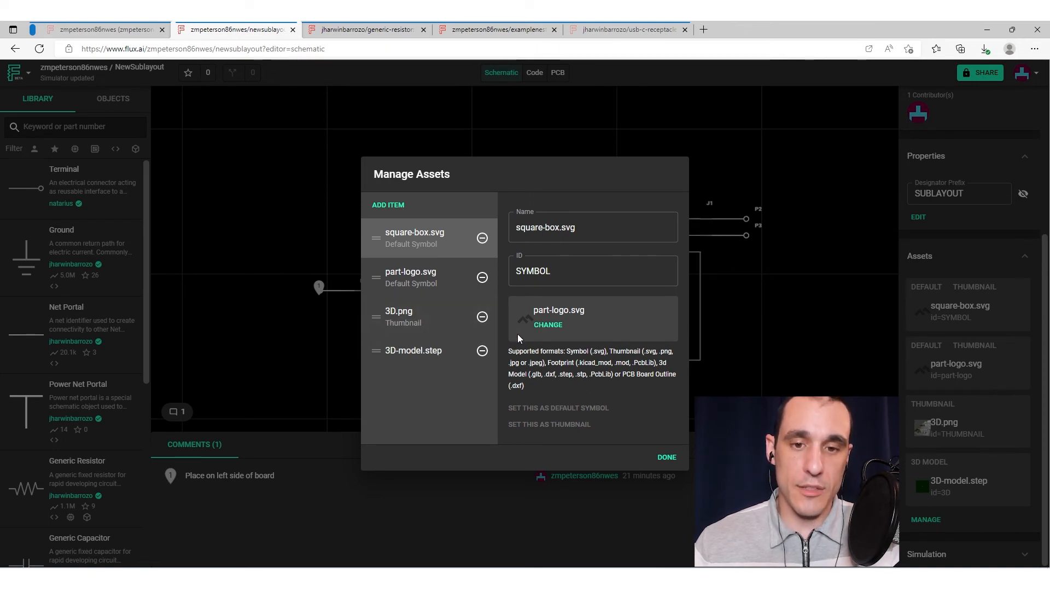
mouse_move(353, 371)
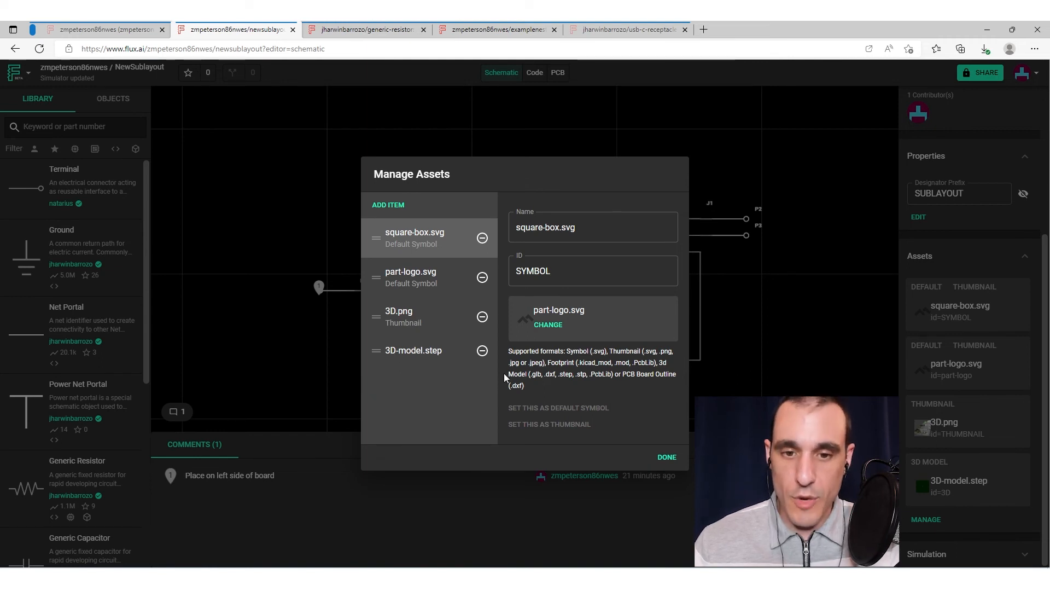
mouse_move(507, 338)
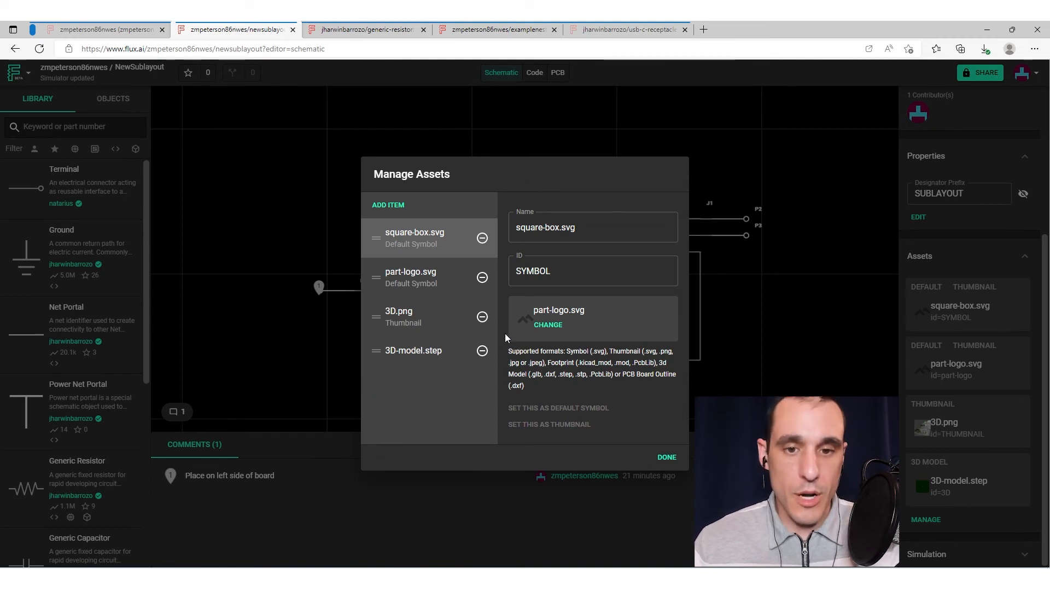